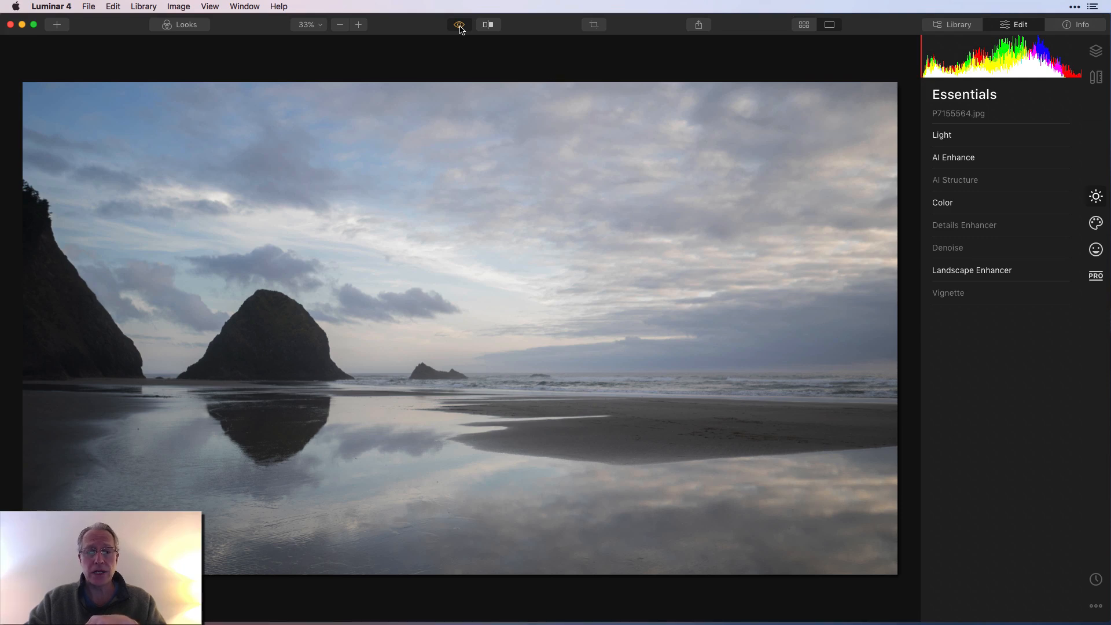
- Toggle the before/after preview to see the original uncropped seascape
{"action": "left_click", "coordinate": [460, 24]}
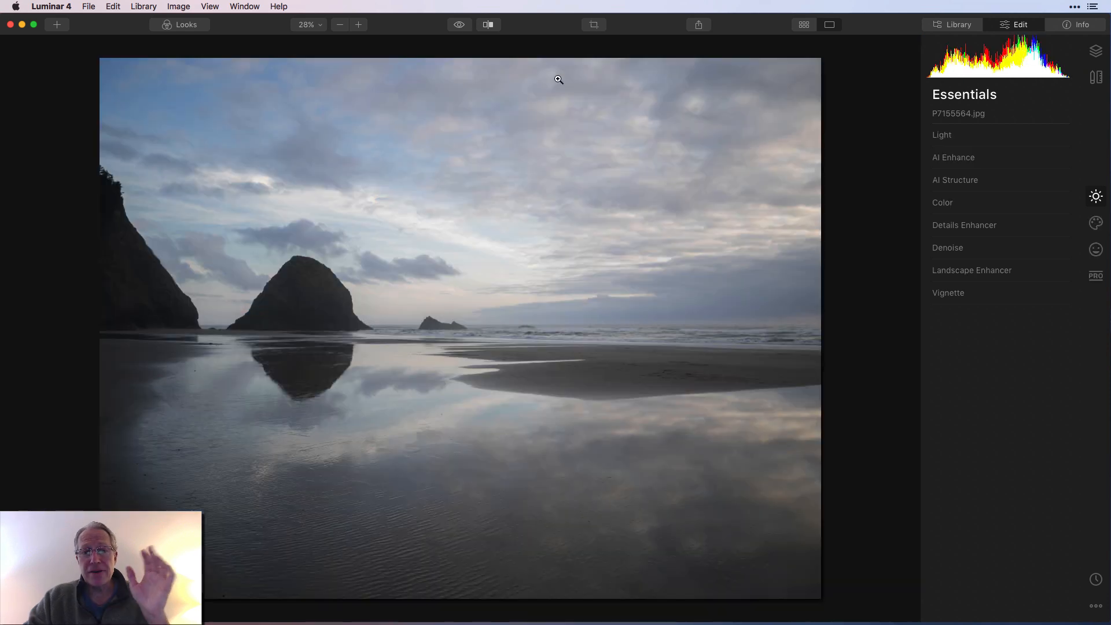
- Start a crop and choose the 16:9 aspect ratio over the sea stacks
{"action": "left_click", "coordinate": [594, 24]}
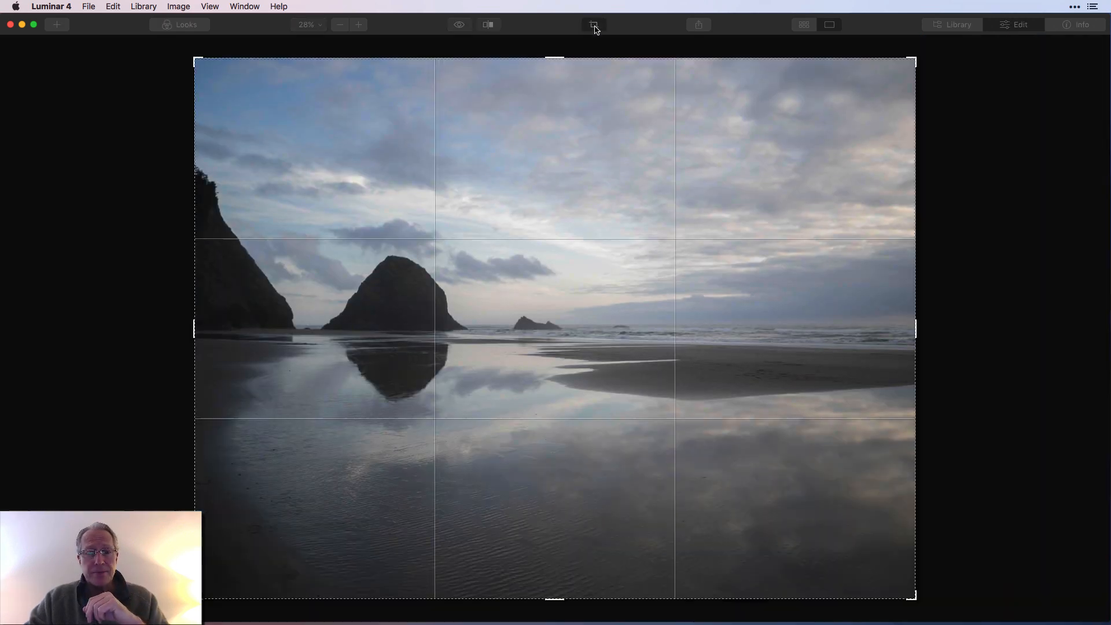
{"action": "left_click", "coordinate": [594, 25]}
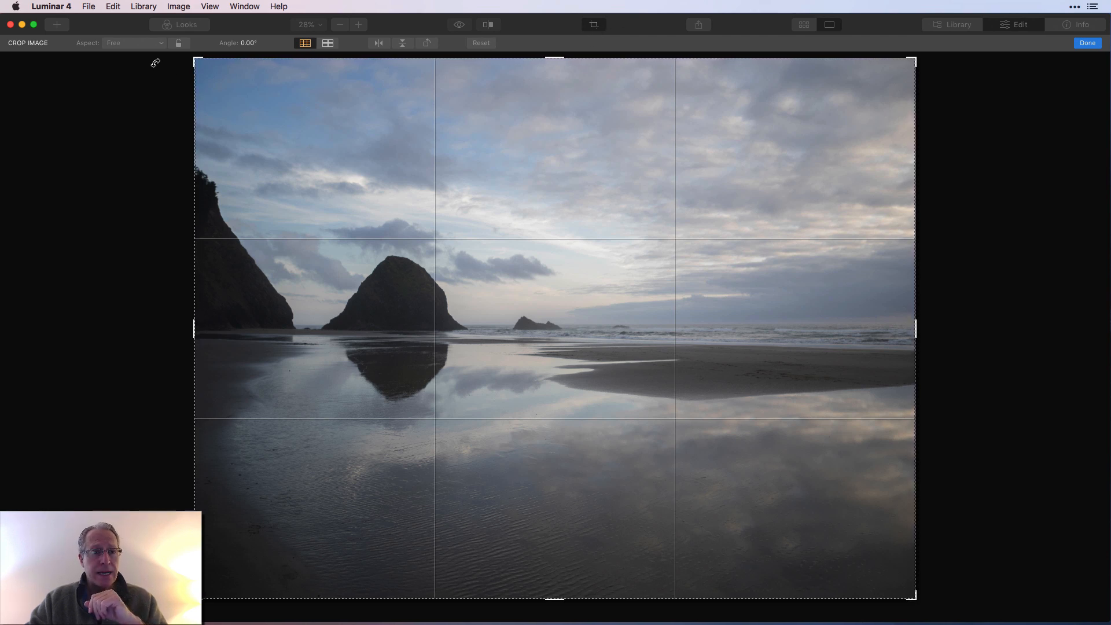
{"action": "left_click", "coordinate": [134, 43]}
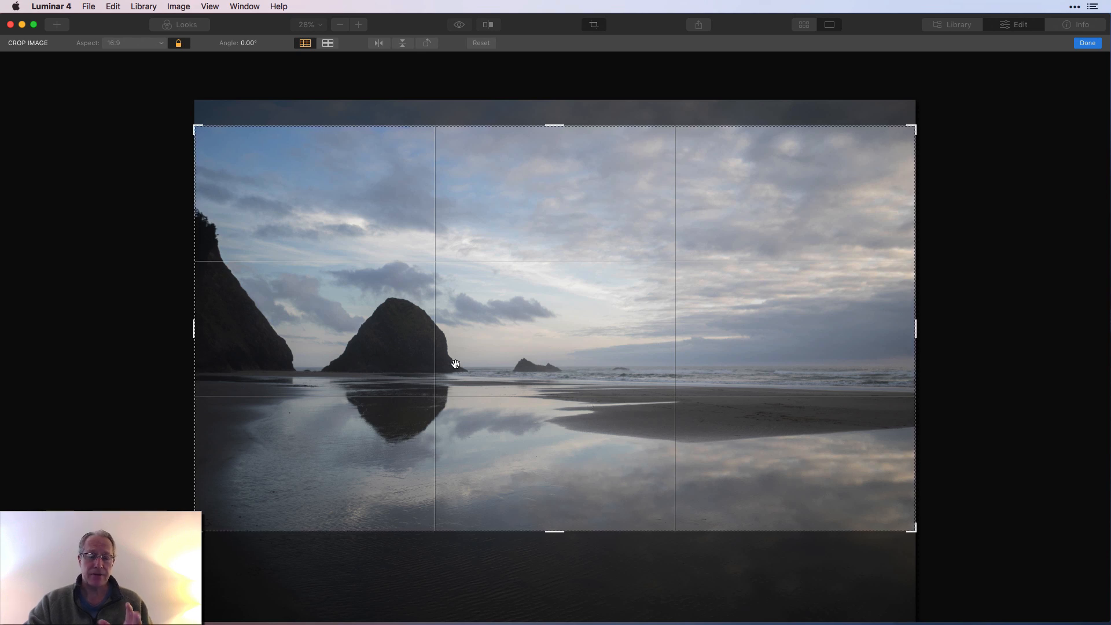
{"action": "mouse_move", "coordinate": [871, 233]}
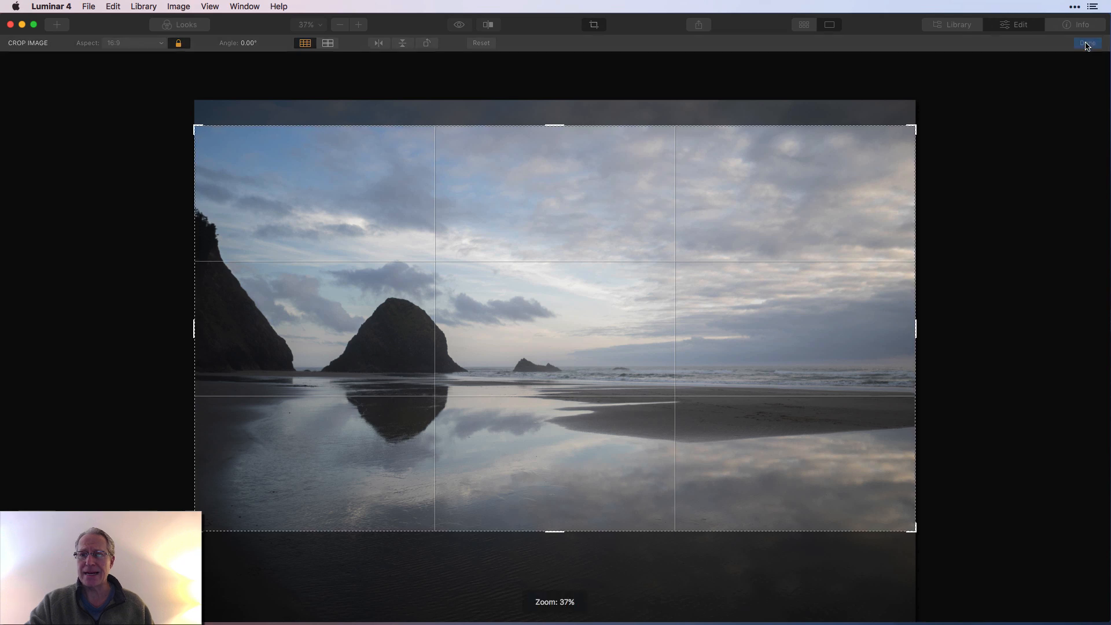
- Apply the 16:9 crop and return to editing
{"action": "left_click", "coordinate": [1087, 43]}
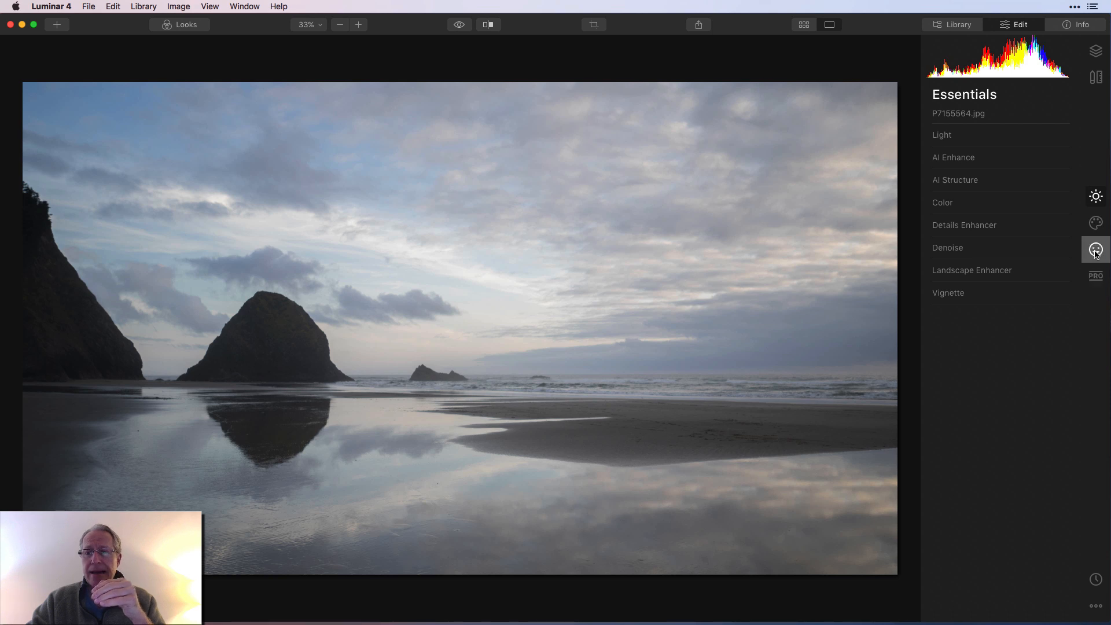
{"action": "mouse_move", "coordinate": [1096, 223]}
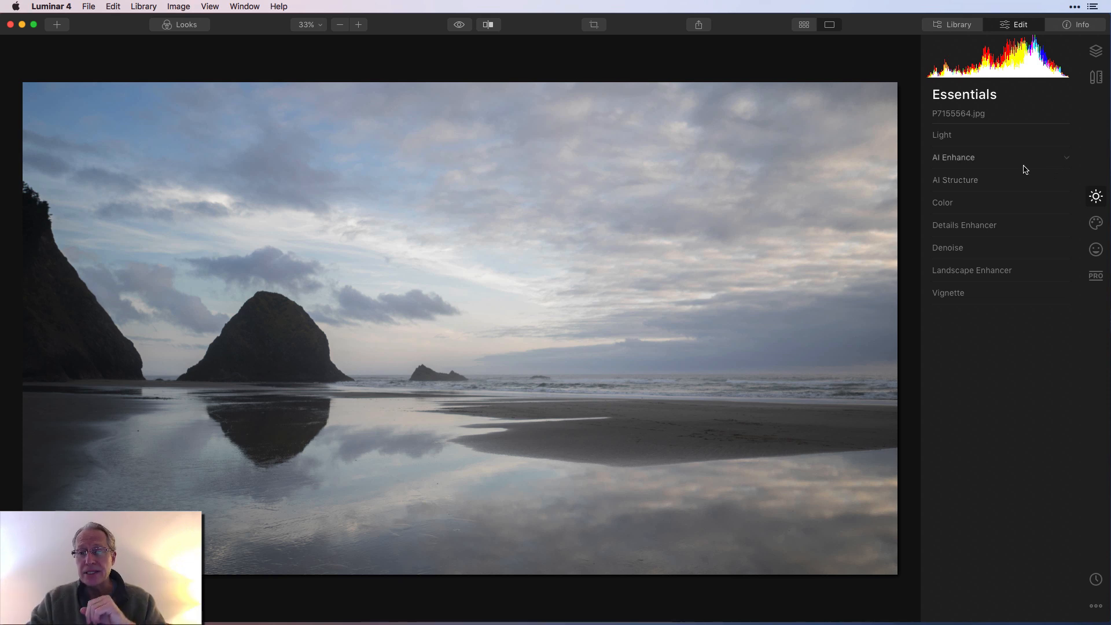
- In Light, set Temperature -8, Tint 10 and Exposure -0.42
{"action": "left_click", "coordinate": [942, 134]}
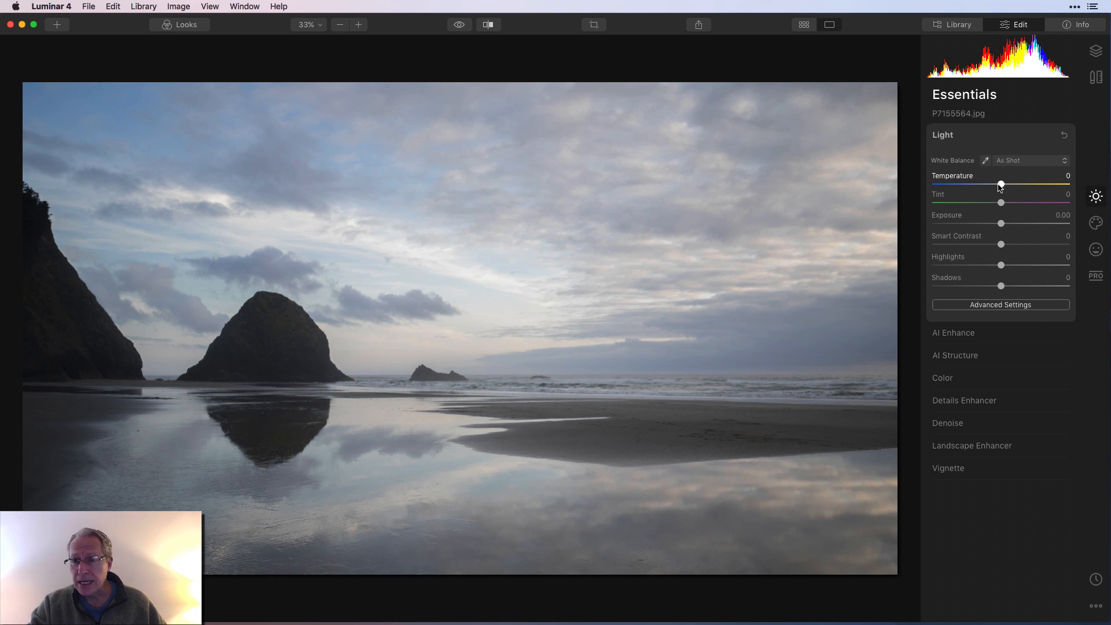
{"action": "left_click_drag", "start_coordinate": [1000, 184], "coordinate": [994, 184]}
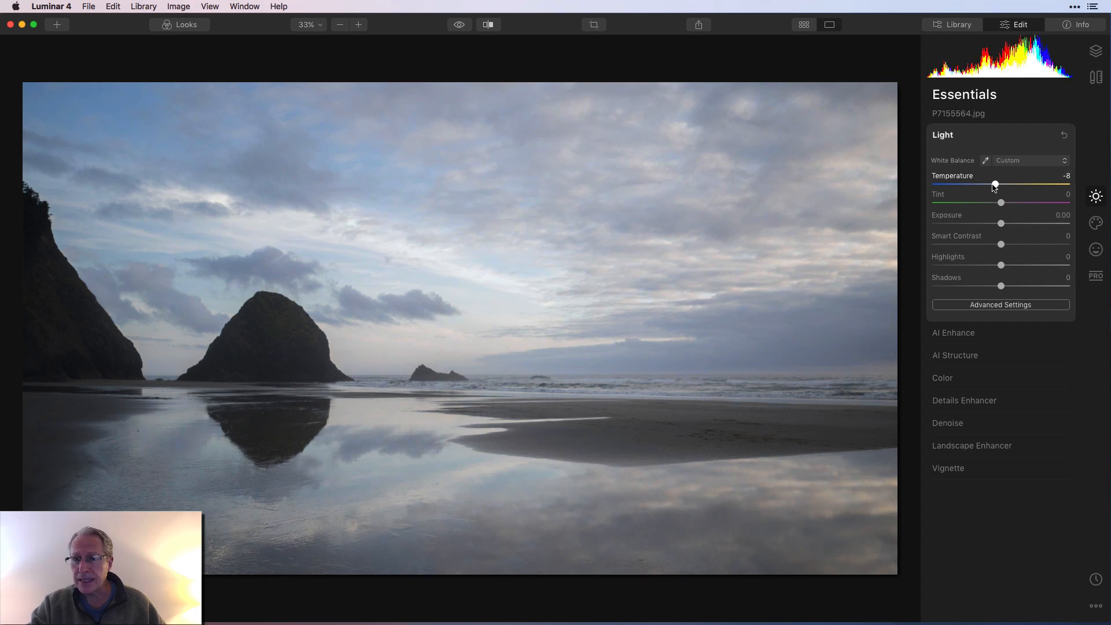
{"action": "left_click_drag", "start_coordinate": [1000, 202], "coordinate": [1005, 202]}
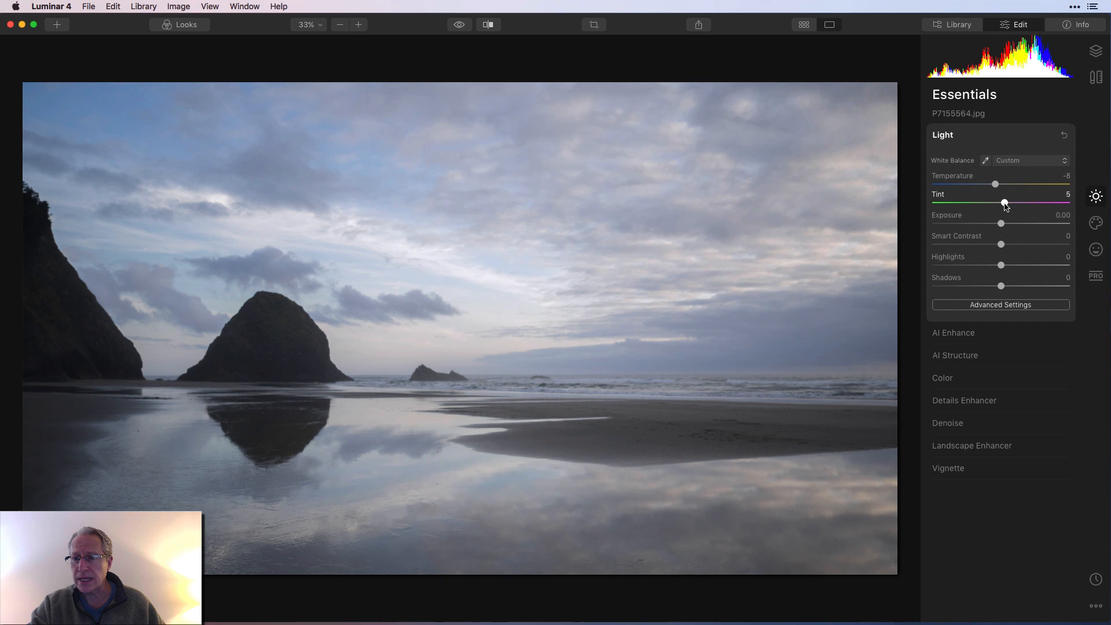
{"action": "left_click_drag", "start_coordinate": [1005, 202], "coordinate": [1008, 202]}
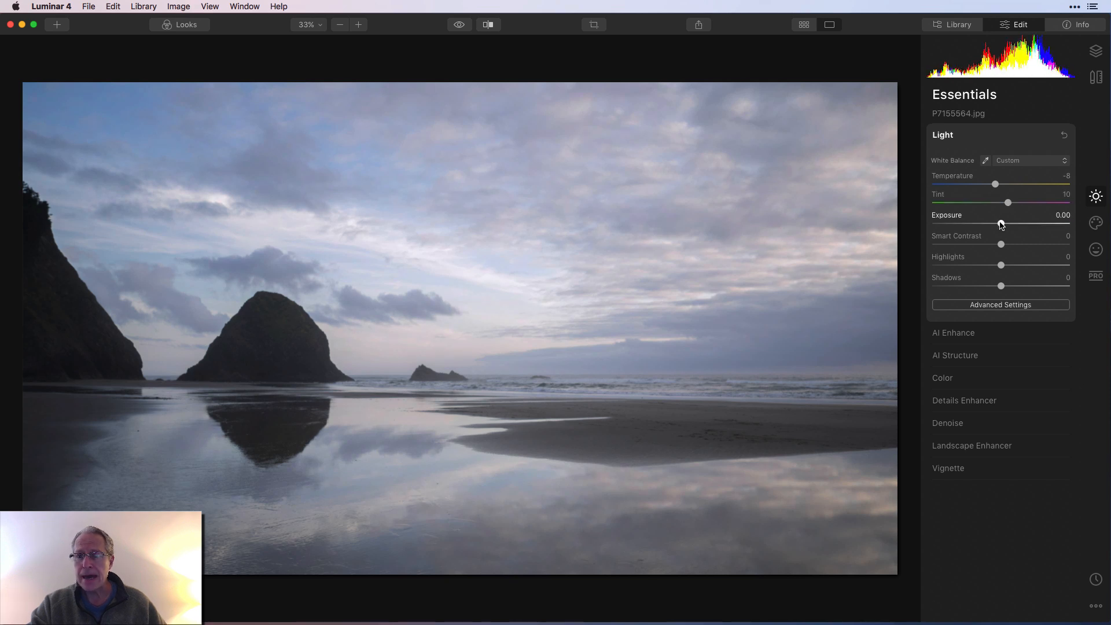
{"action": "left_click_drag", "start_coordinate": [1001, 223], "coordinate": [999, 223]}
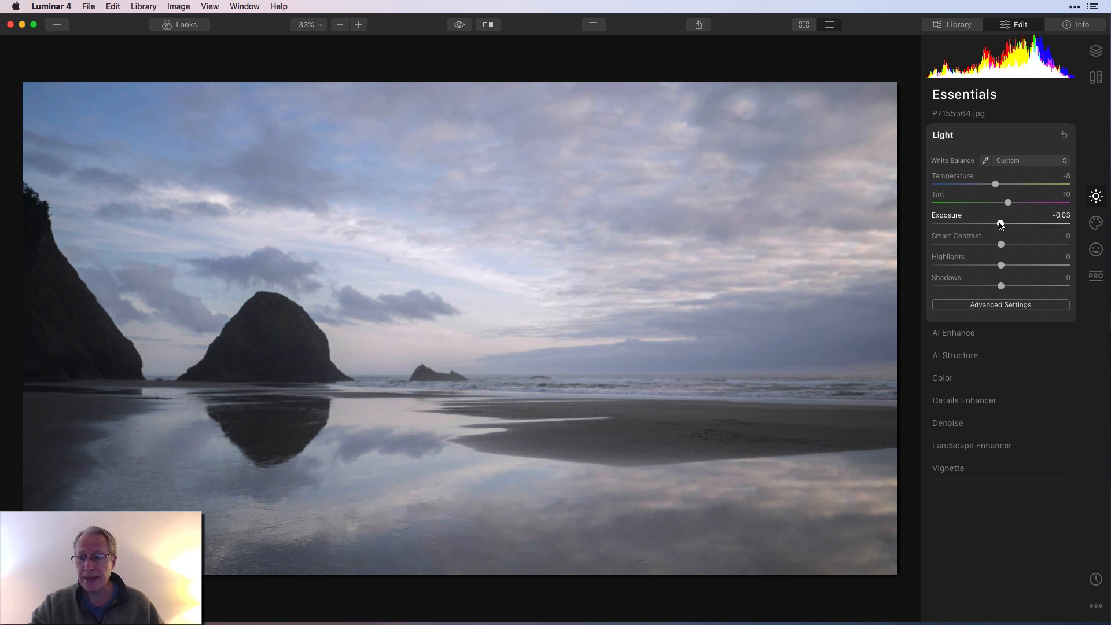
{"action": "left_click_drag", "start_coordinate": [1001, 224], "coordinate": [995, 224]}
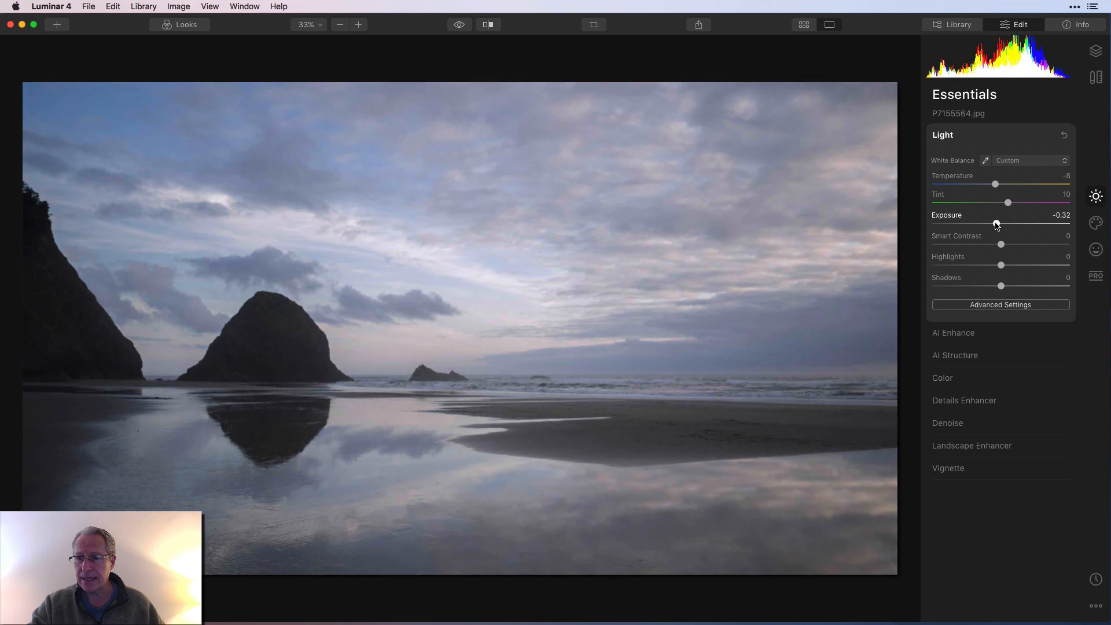
{"action": "left_click_drag", "start_coordinate": [995, 222], "coordinate": [993, 222]}
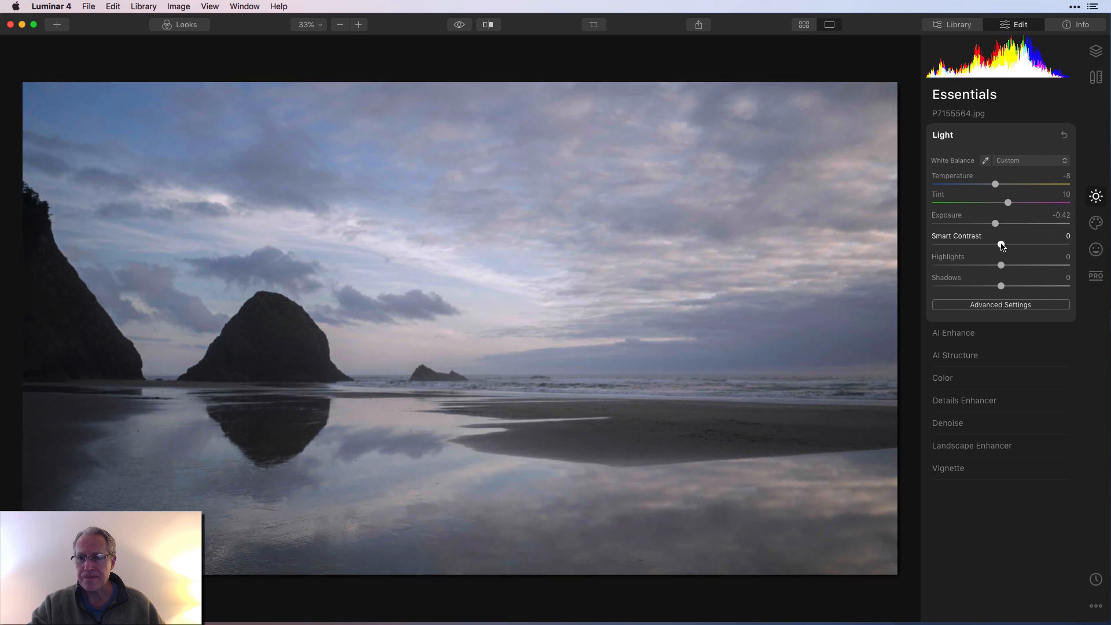
- Raise Smart Contrast to 43 and pull Highlights down to about -28
{"action": "left_click_drag", "start_coordinate": [1000, 244], "coordinate": [1012, 244]}
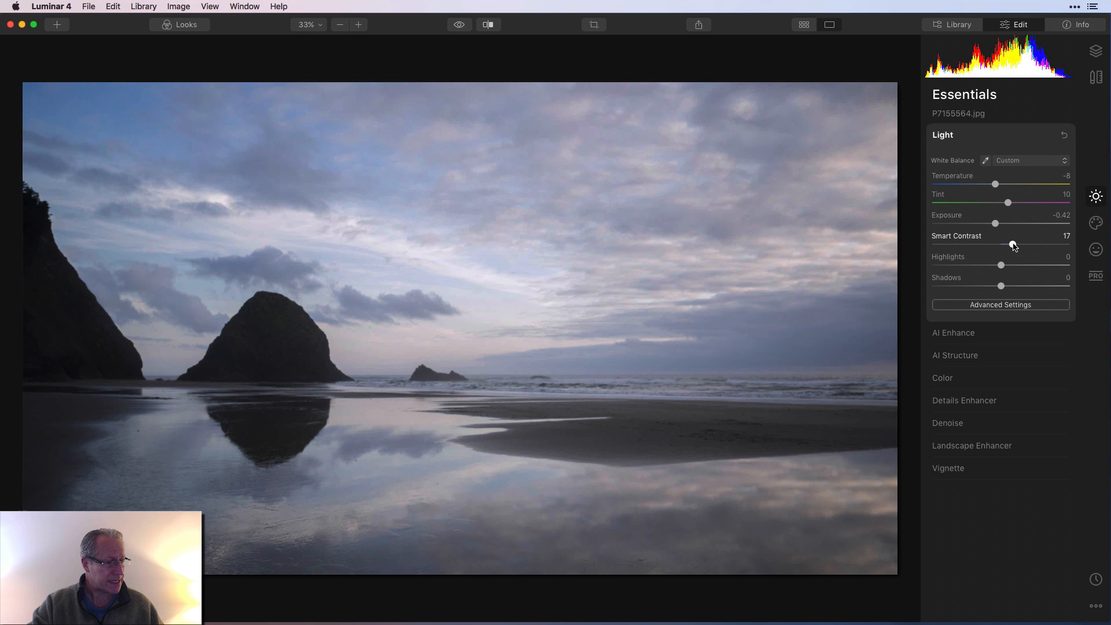
{"action": "left_click_drag", "start_coordinate": [1012, 244], "coordinate": [1027, 244]}
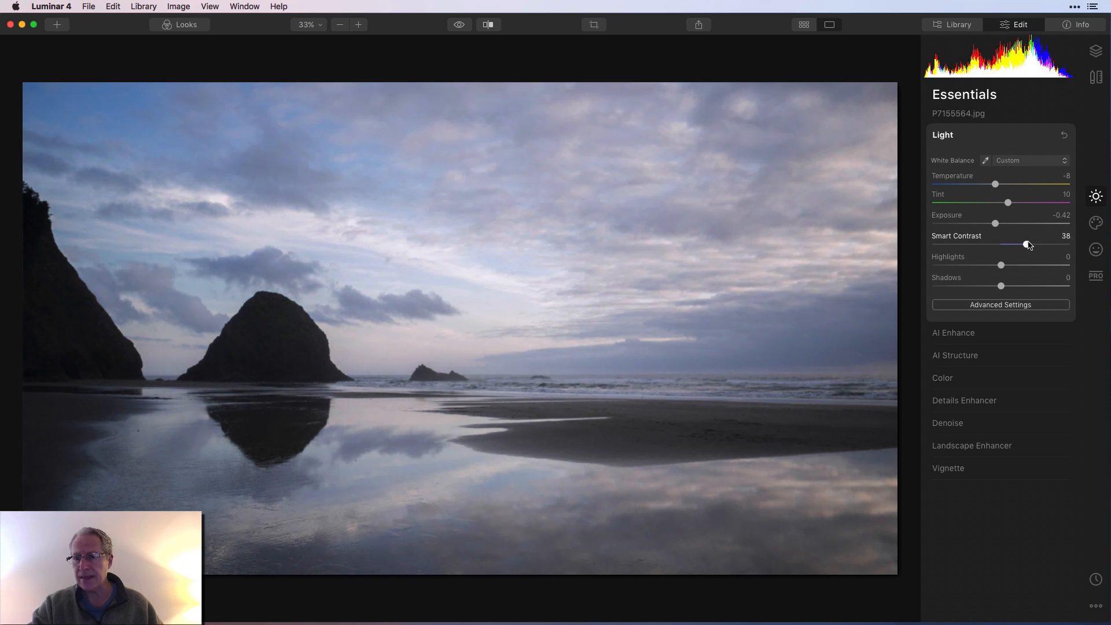
{"action": "left_click_drag", "start_coordinate": [1026, 245], "coordinate": [1031, 244]}
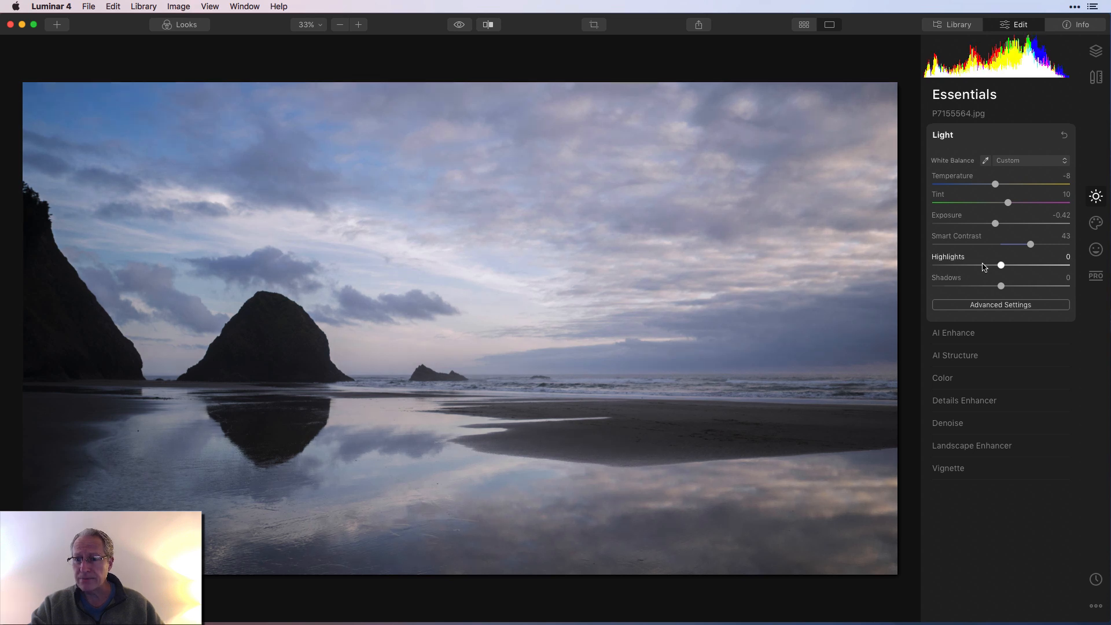
{"action": "left_click_drag", "start_coordinate": [1001, 264], "coordinate": [982, 264]}
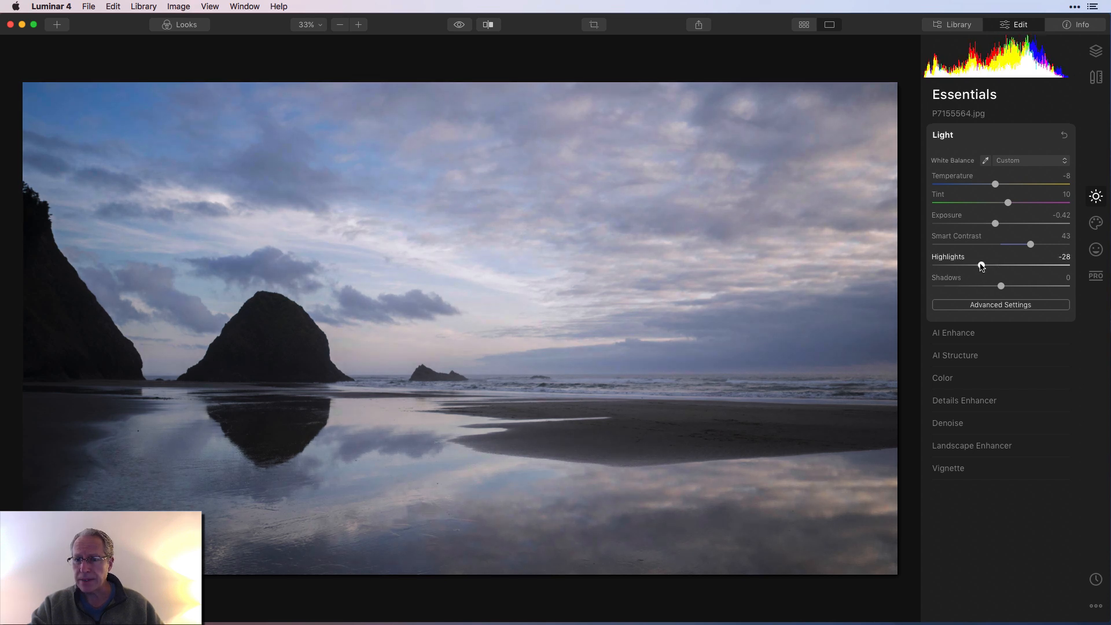
{"action": "left_click_drag", "start_coordinate": [982, 265], "coordinate": [980, 265]}
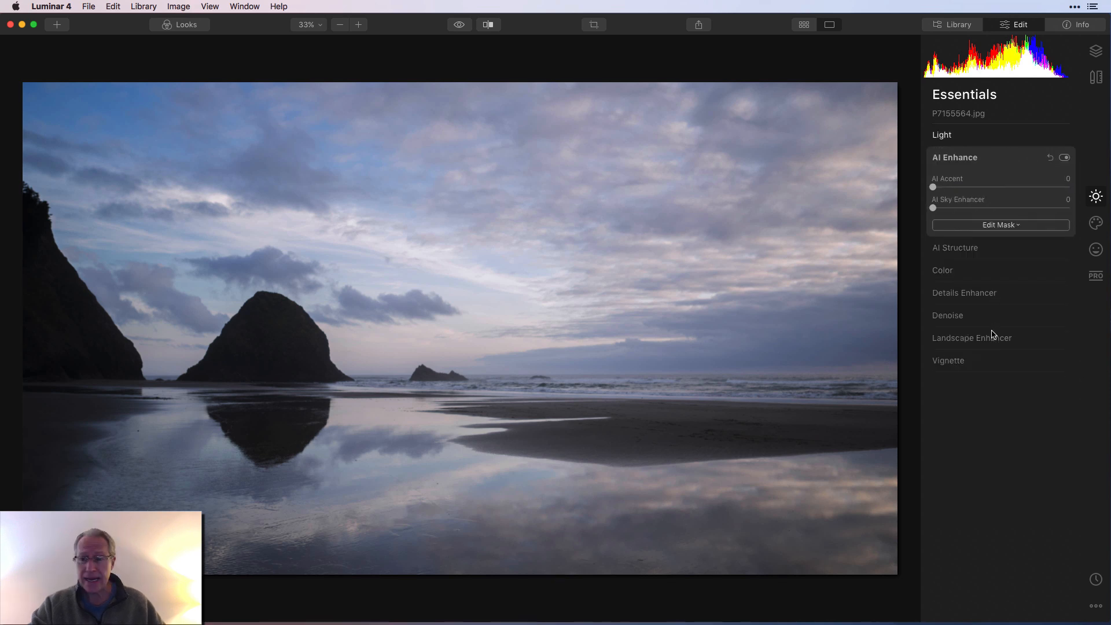
- Set AI Accent to 20 and AI Sky Enhancer to 16 to deepen the clouds
{"action": "left_click_drag", "start_coordinate": [933, 186], "coordinate": [936, 186]}
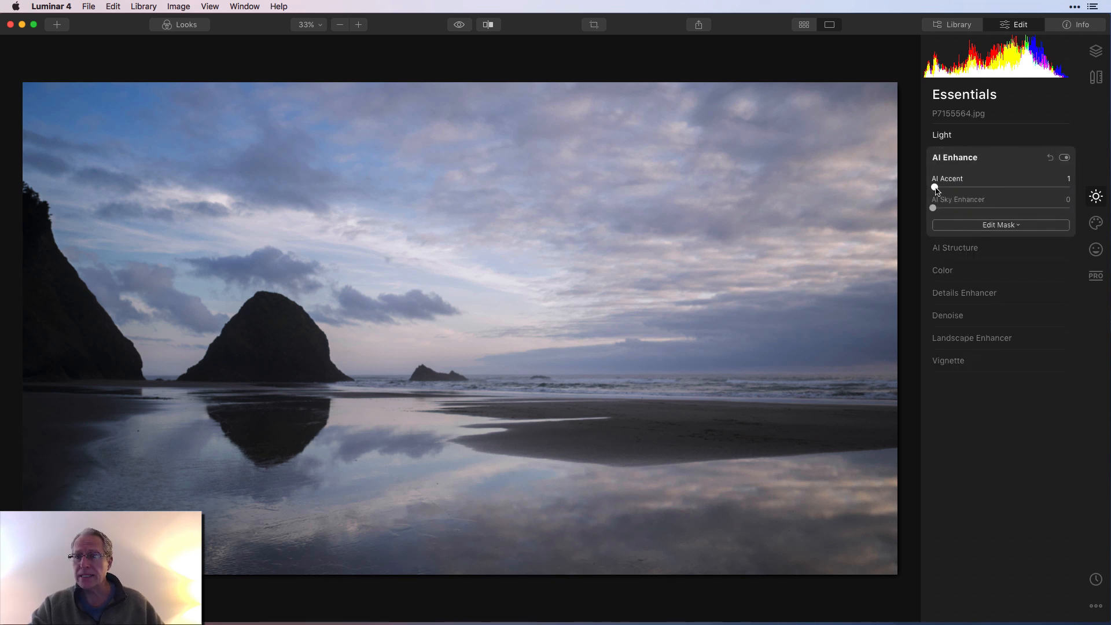
{"action": "left_click_drag", "start_coordinate": [934, 187], "coordinate": [955, 187]}
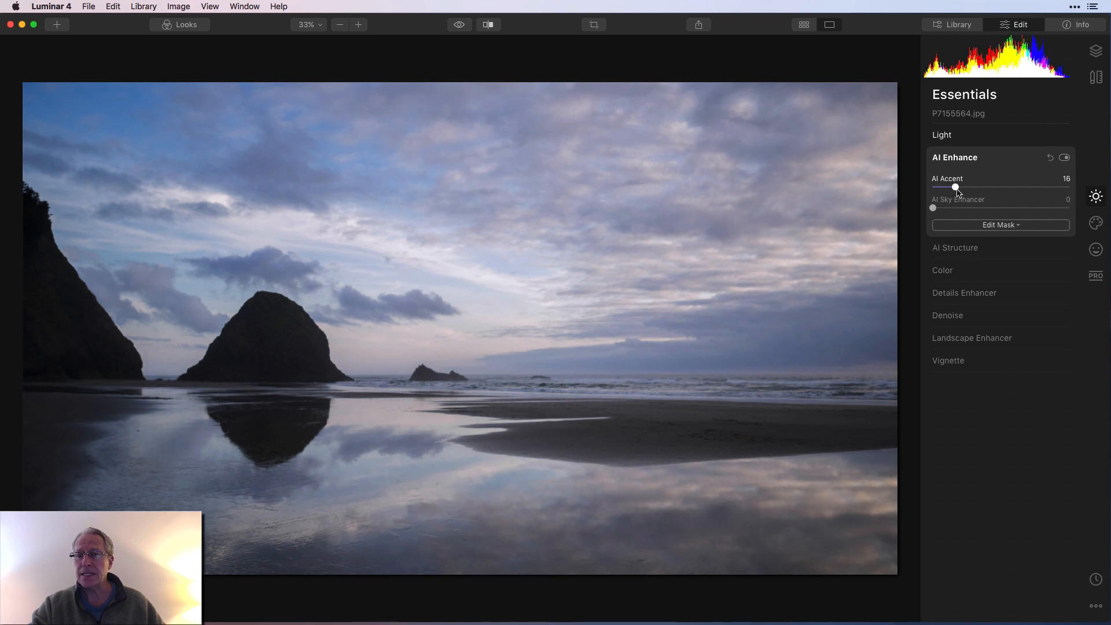
{"action": "left_click_drag", "start_coordinate": [955, 187], "coordinate": [962, 187]}
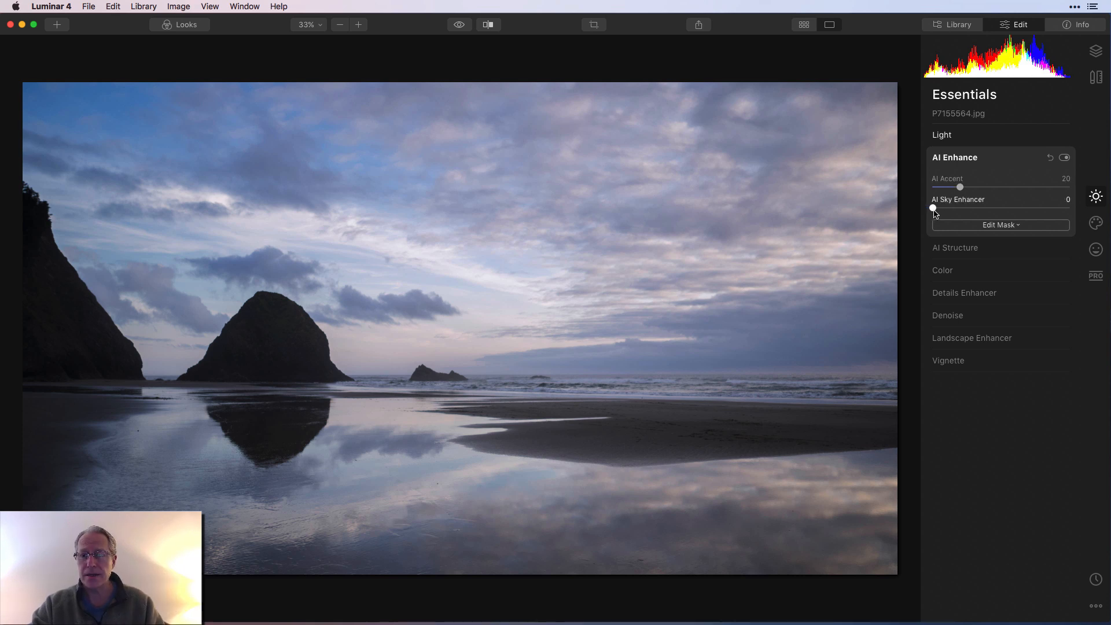
{"action": "left_click_drag", "start_coordinate": [933, 209], "coordinate": [956, 209]}
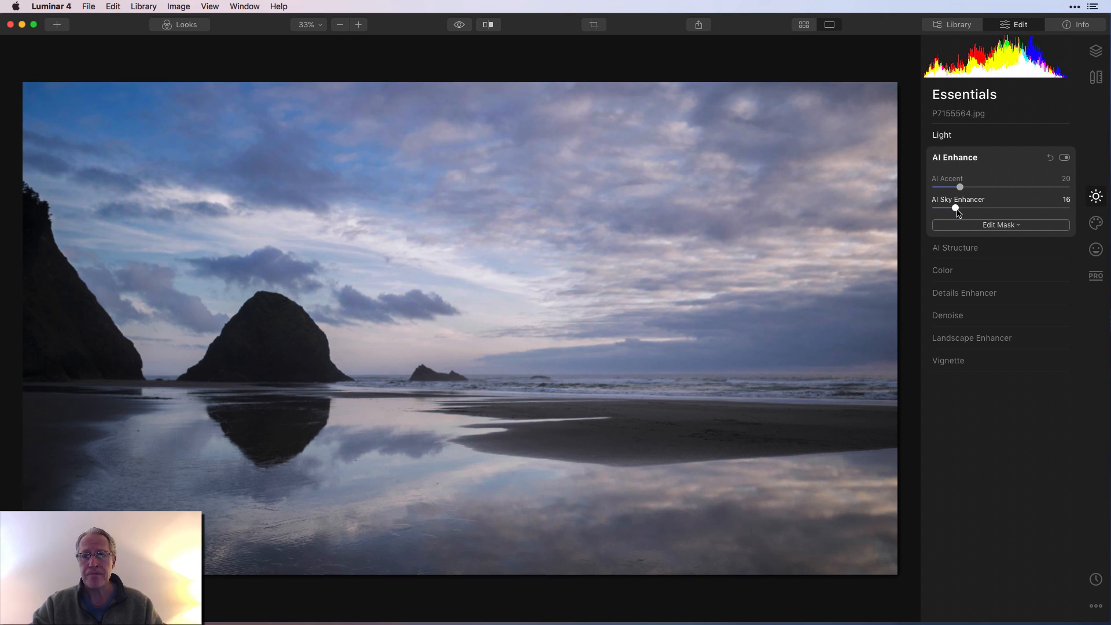
{"action": "left_click", "coordinate": [459, 24]}
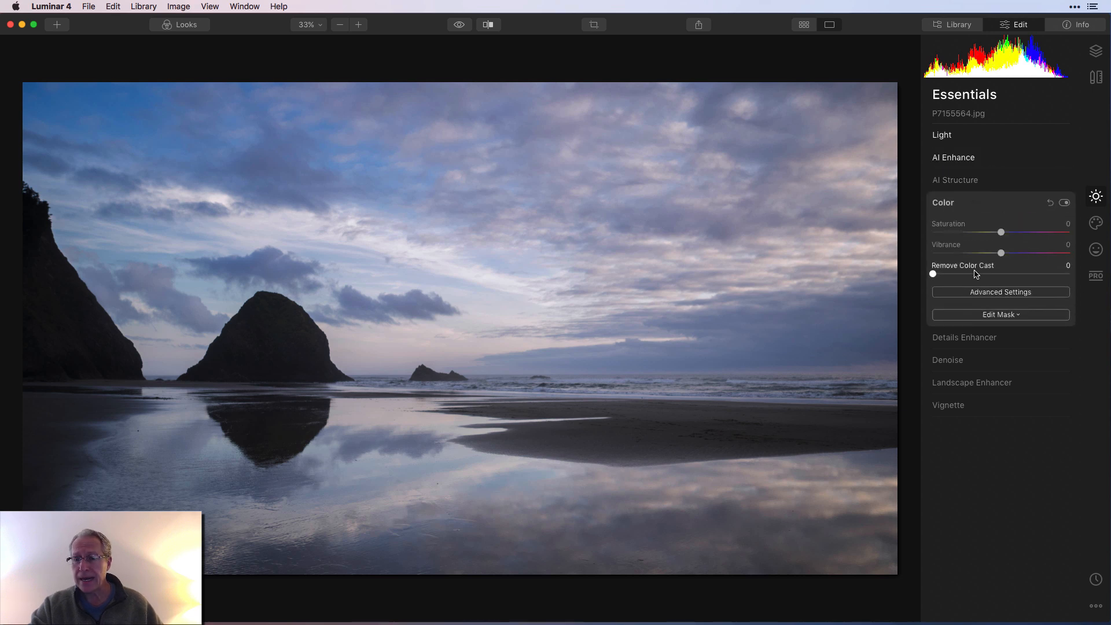
- Raise Vibrance to 13 for richer blues and sunset tones
{"action": "left_click_drag", "start_coordinate": [1000, 254], "coordinate": [1012, 253]}
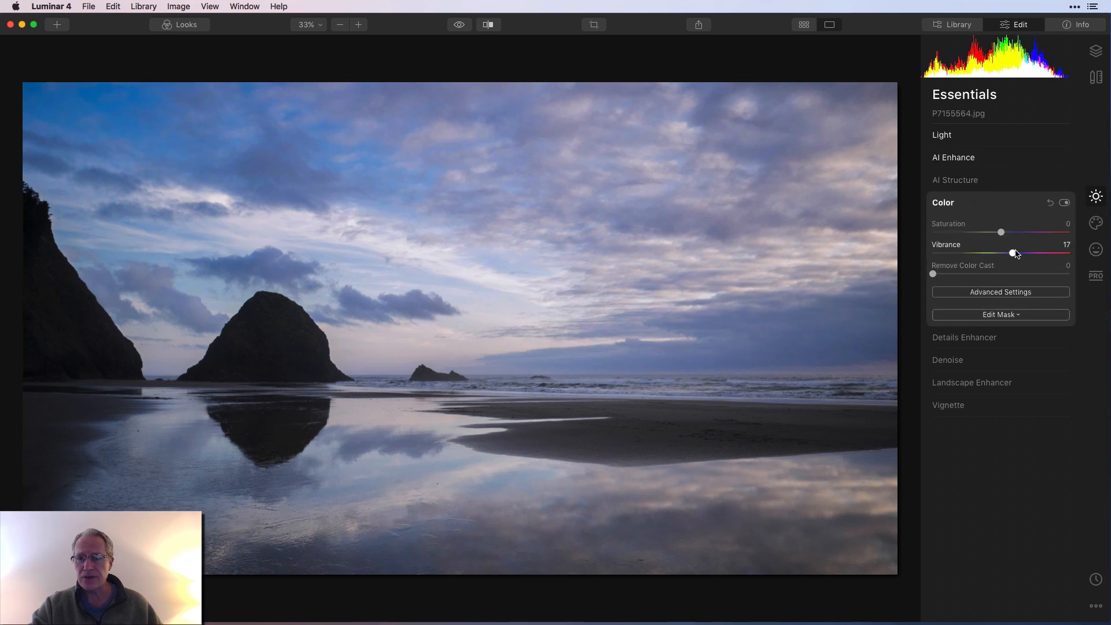
{"action": "left_click_drag", "start_coordinate": [1014, 253], "coordinate": [1012, 254]}
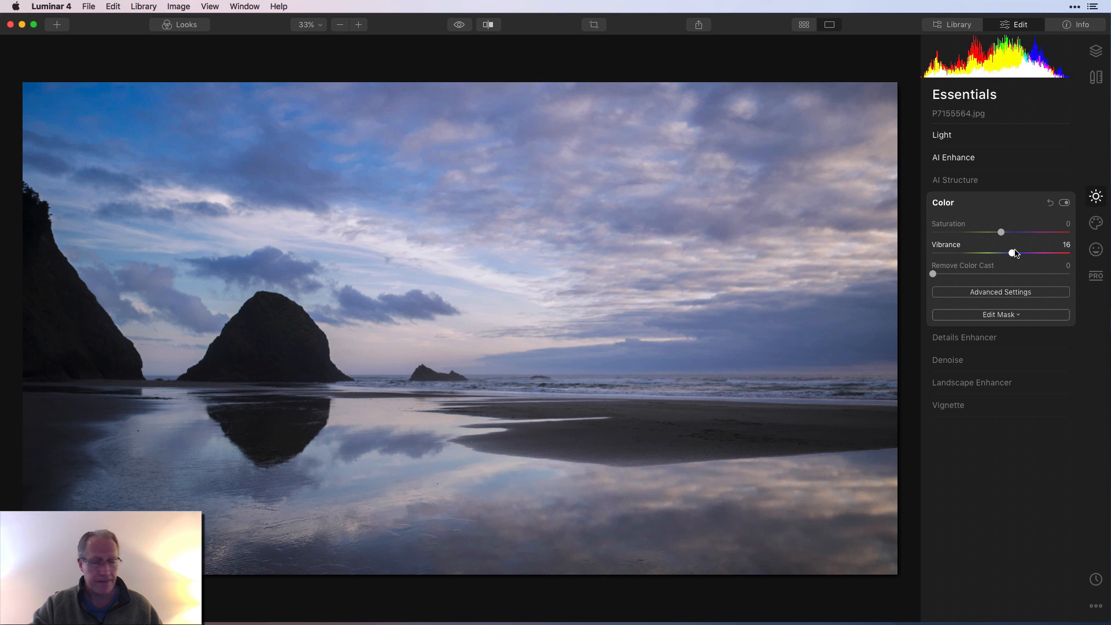
{"action": "left_click_drag", "start_coordinate": [1011, 254], "coordinate": [1009, 253]}
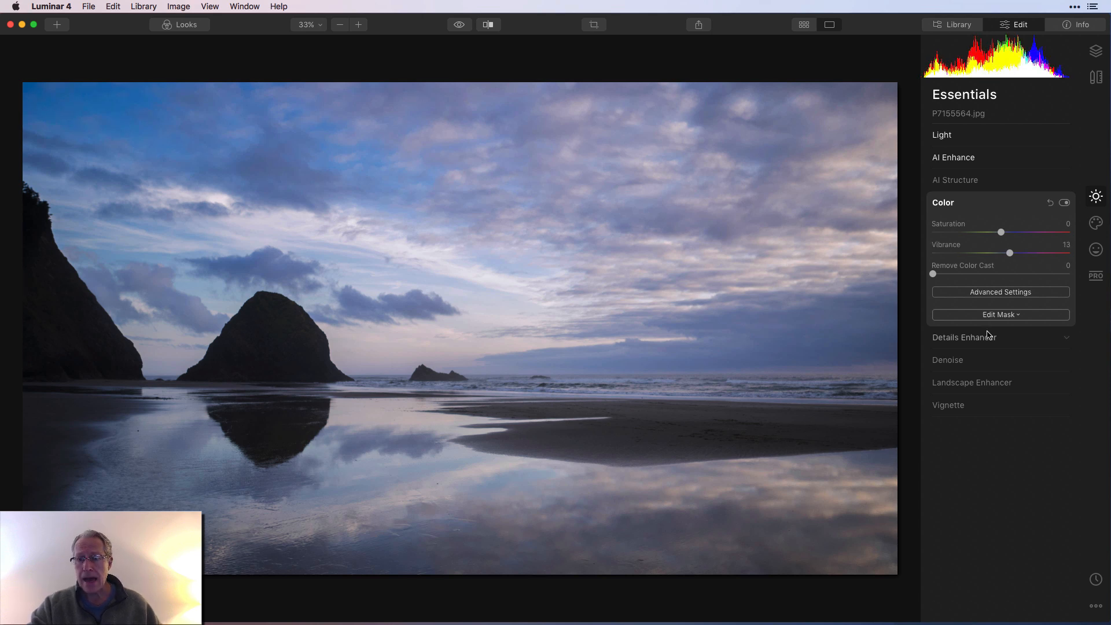
- In Landscape Enhancer, raise Golden Hour warmth to 24
{"action": "left_click", "coordinate": [971, 383]}
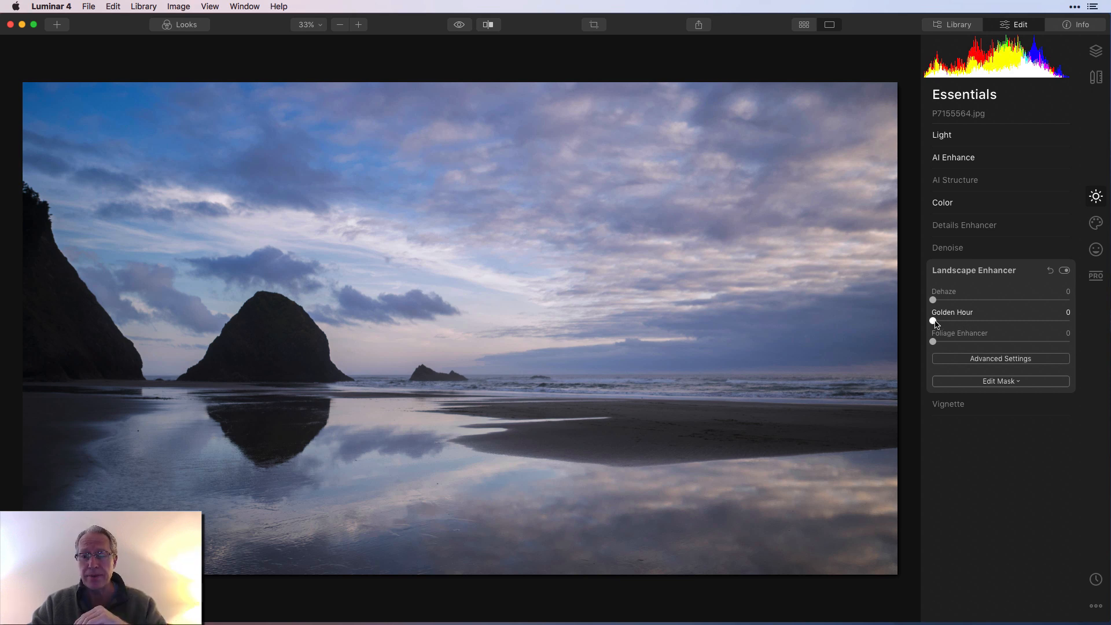
{"action": "left_click_drag", "start_coordinate": [933, 321], "coordinate": [955, 321]}
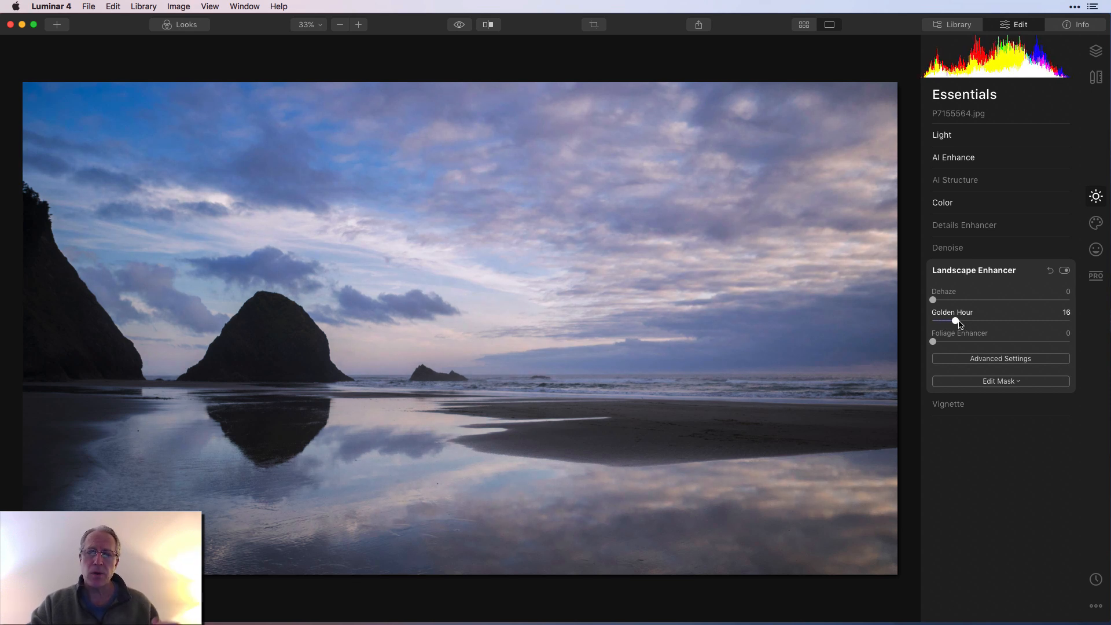
{"action": "left_click_drag", "start_coordinate": [955, 321], "coordinate": [968, 321]}
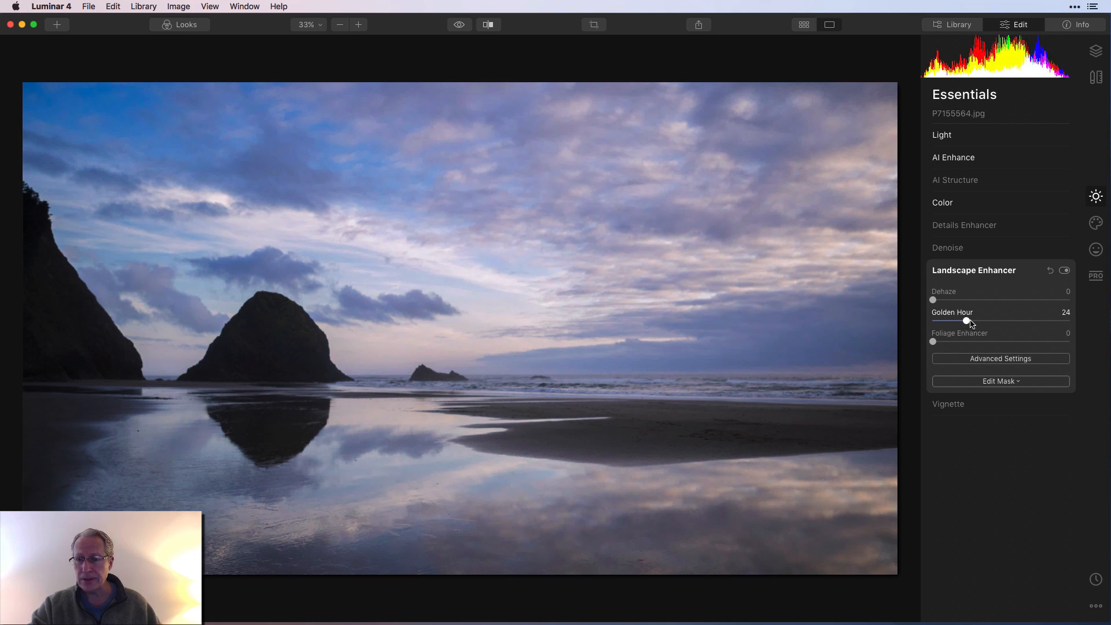
{"action": "left_click", "coordinate": [972, 270]}
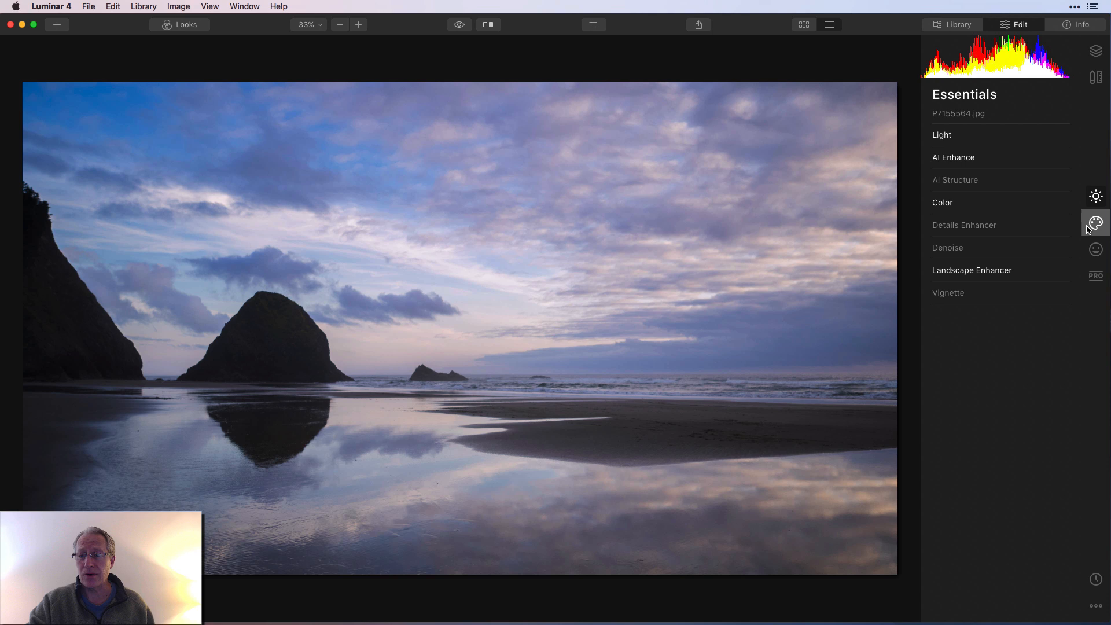
- Add the Creative Mystical effect with Amount 20 and Warmth 40
{"action": "left_click", "coordinate": [1095, 223]}
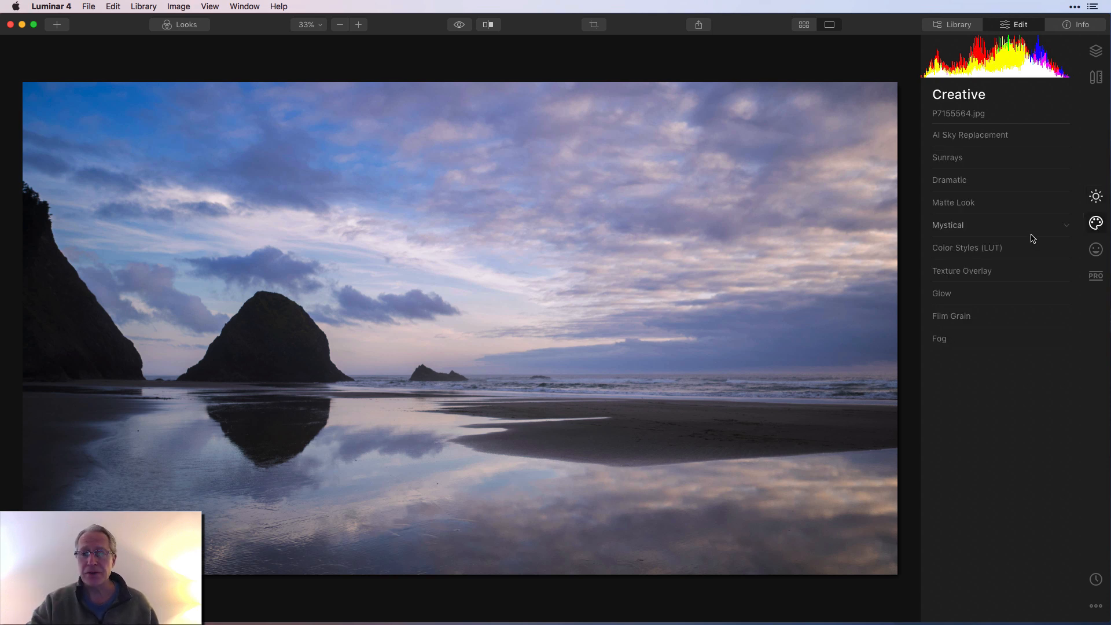
{"action": "left_click", "coordinate": [948, 224]}
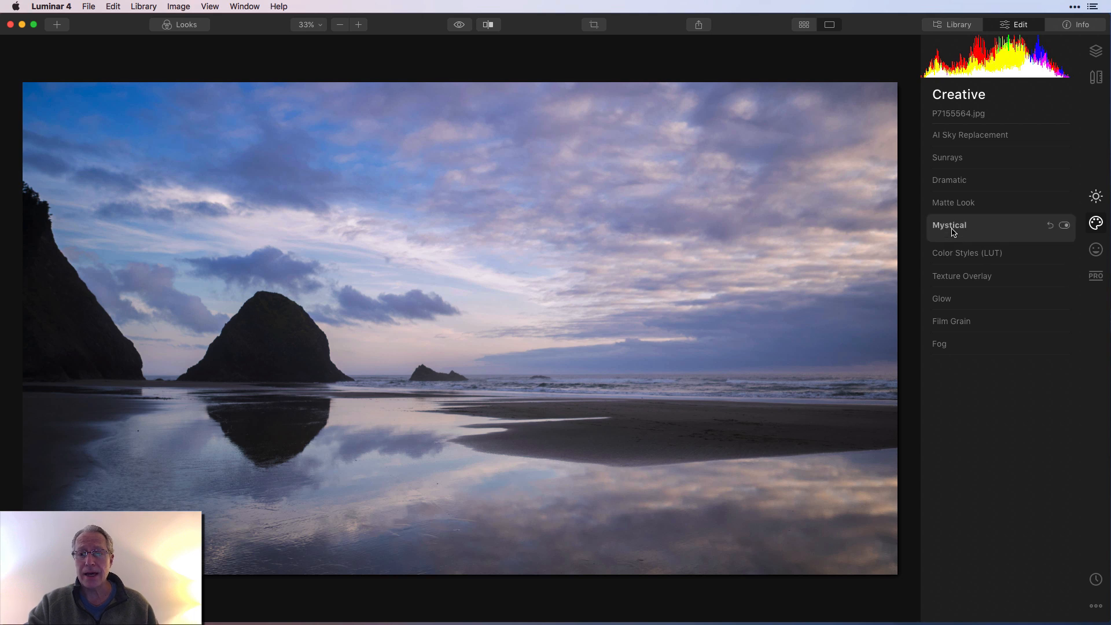
{"action": "left_click", "coordinate": [949, 225]}
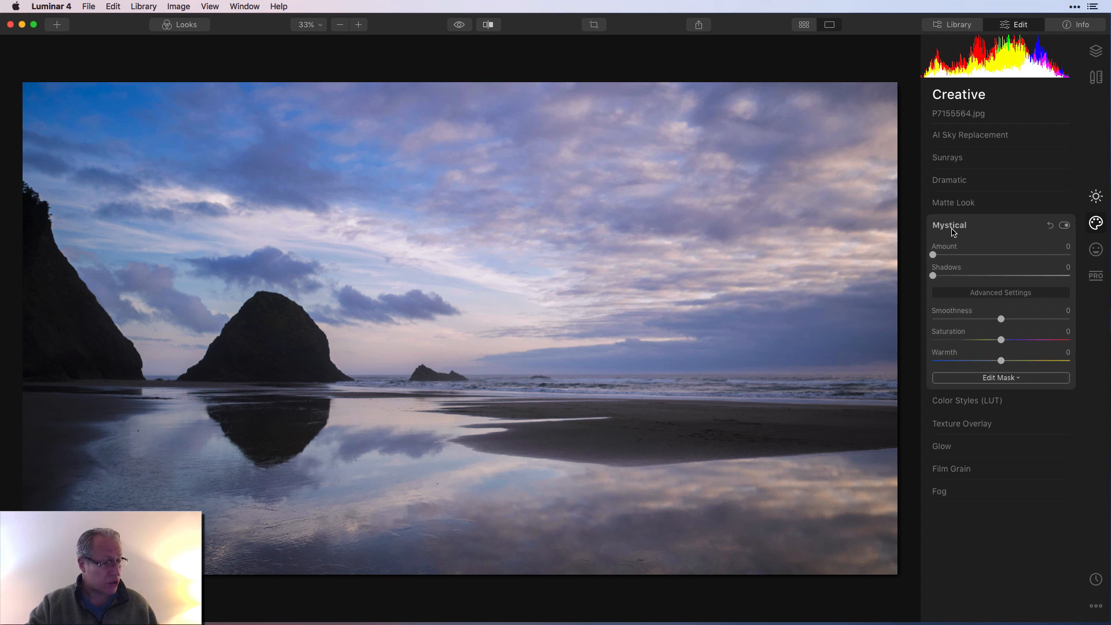
{"action": "left_click_drag", "start_coordinate": [933, 255], "coordinate": [949, 255]}
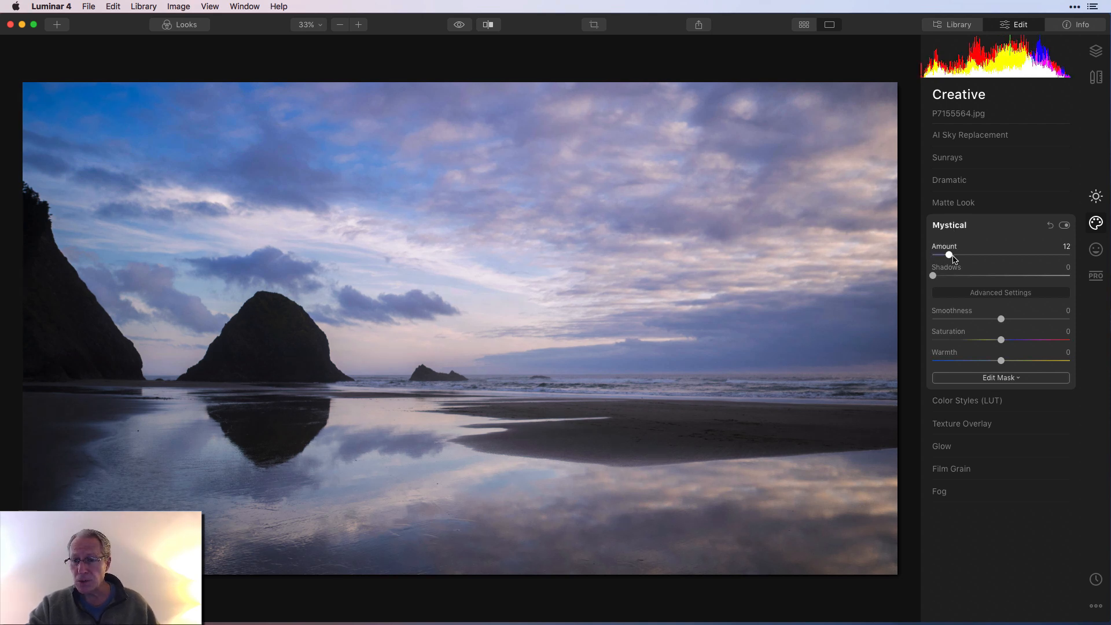
{"action": "left_click_drag", "start_coordinate": [950, 255], "coordinate": [961, 255]}
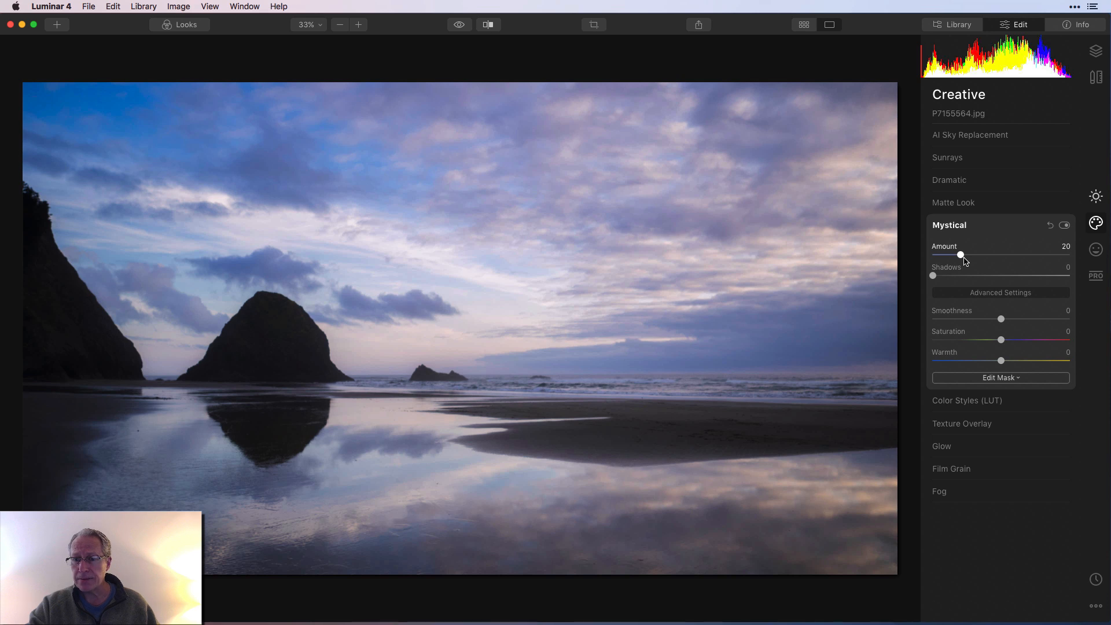
{"action": "left_click_drag", "start_coordinate": [1001, 361], "coordinate": [1018, 361]}
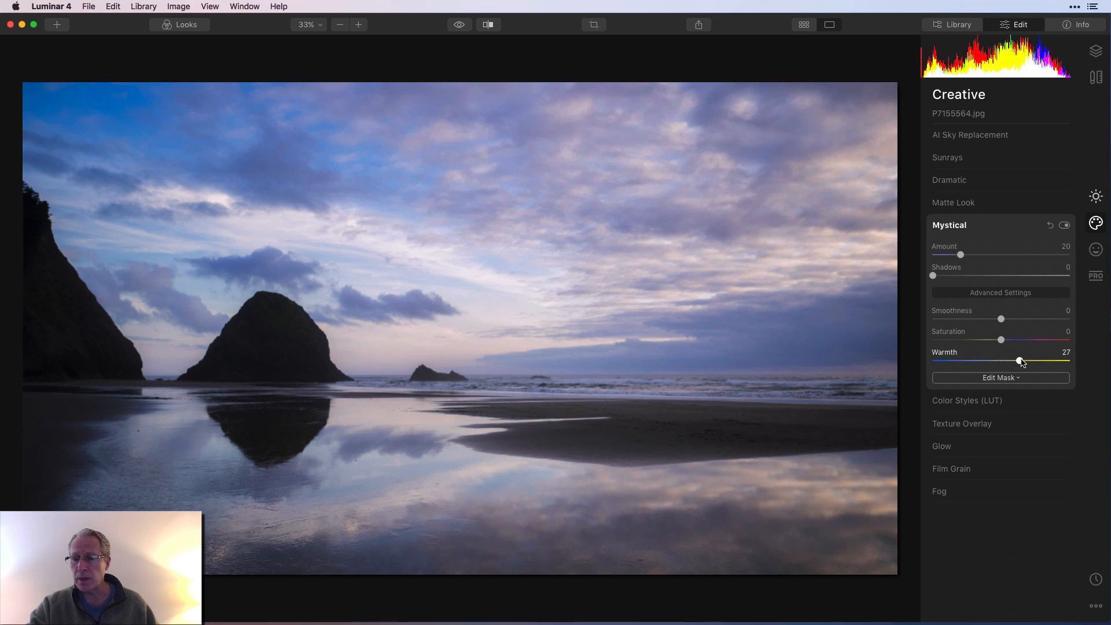
{"action": "left_click_drag", "start_coordinate": [1019, 361], "coordinate": [1028, 361]}
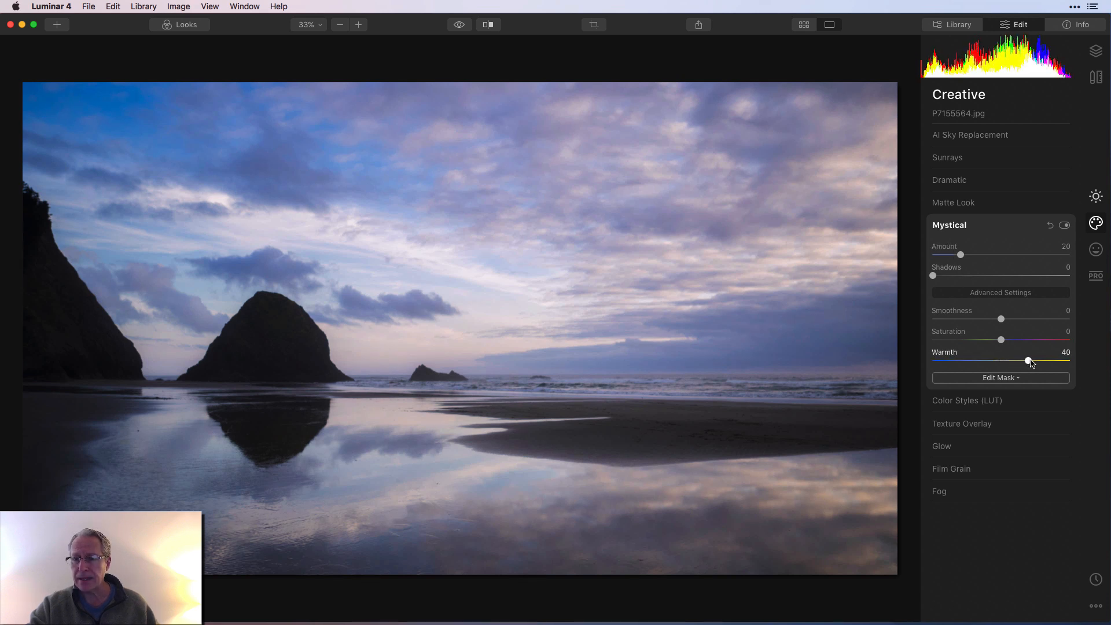
- Toggle Mystical off and on to compare its soft glow against the photo
{"action": "left_click", "coordinate": [1063, 225]}
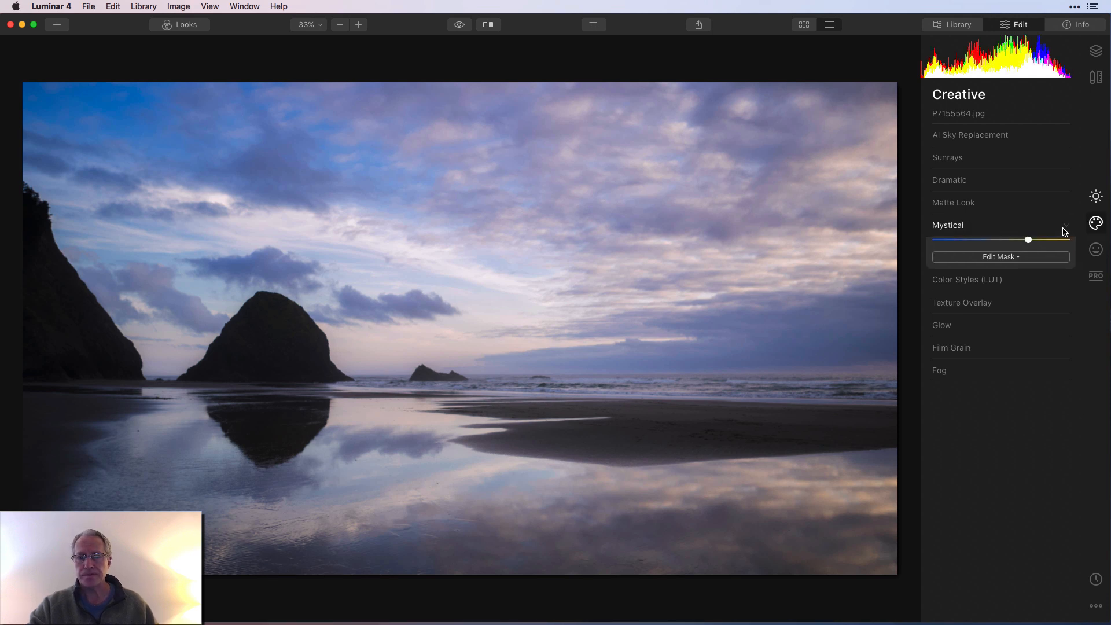
{"action": "left_click", "coordinate": [1064, 226]}
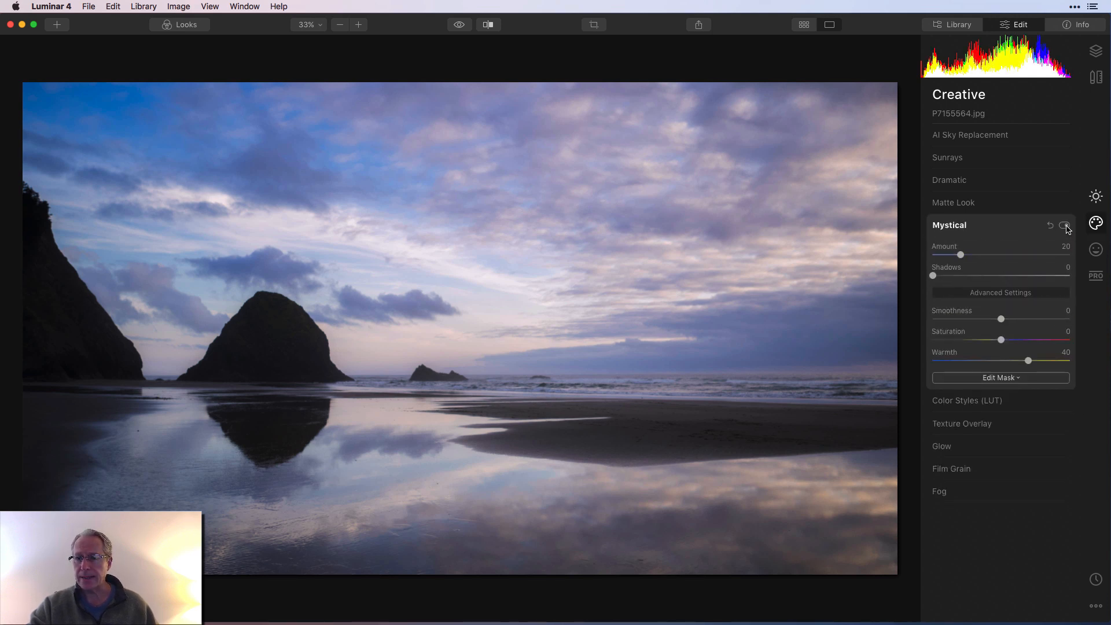
{"action": "left_click", "coordinate": [1065, 226]}
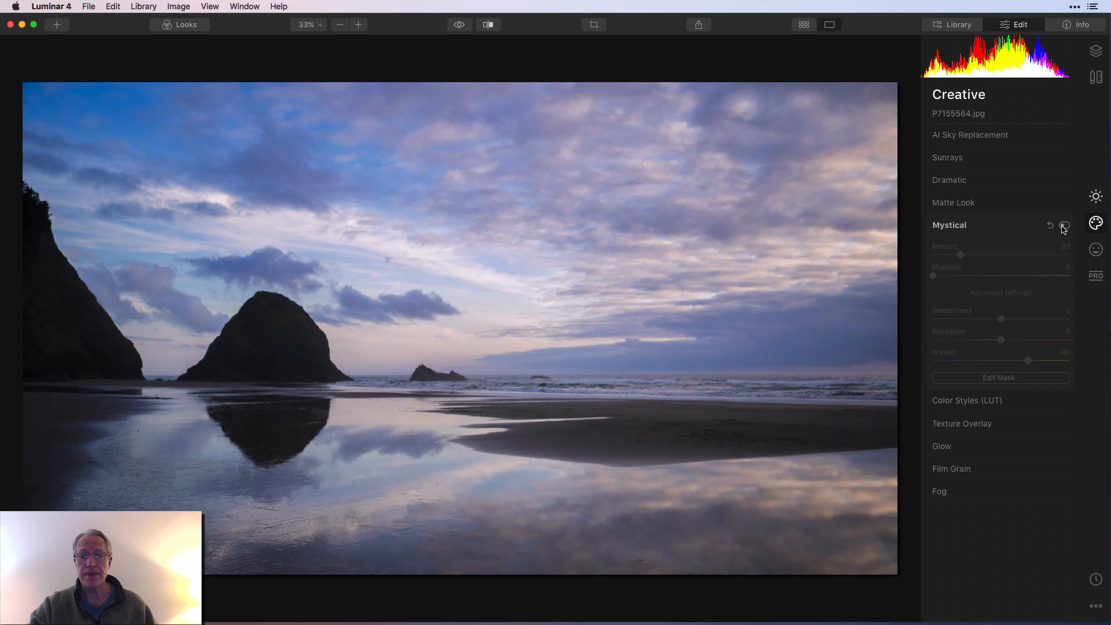
{"action": "left_click", "coordinate": [1063, 225]}
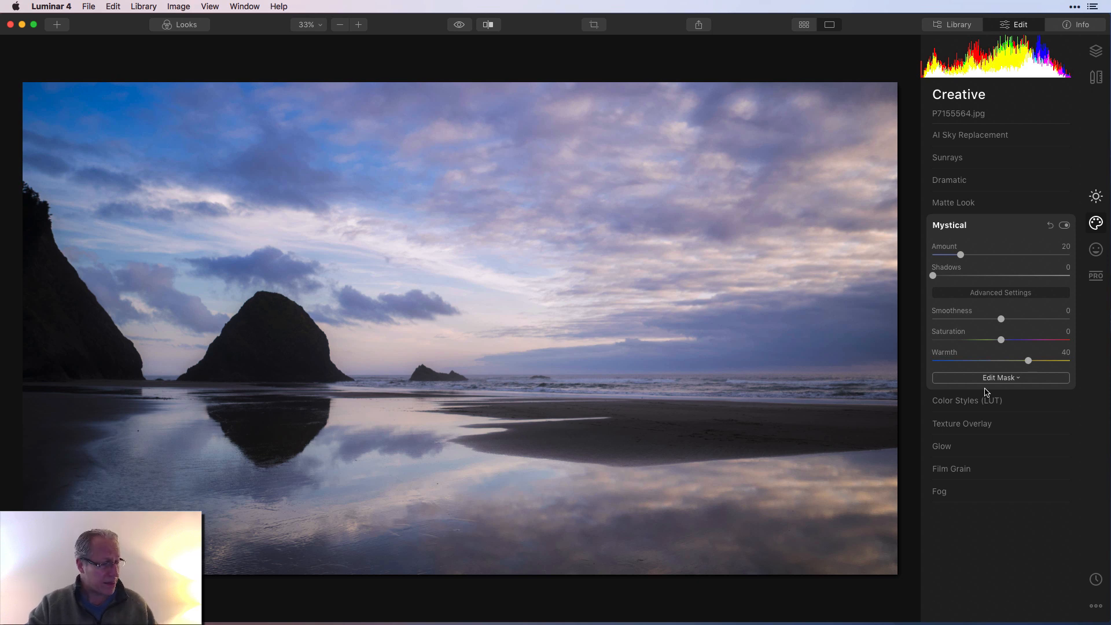
{"action": "left_click", "coordinate": [1095, 250]}
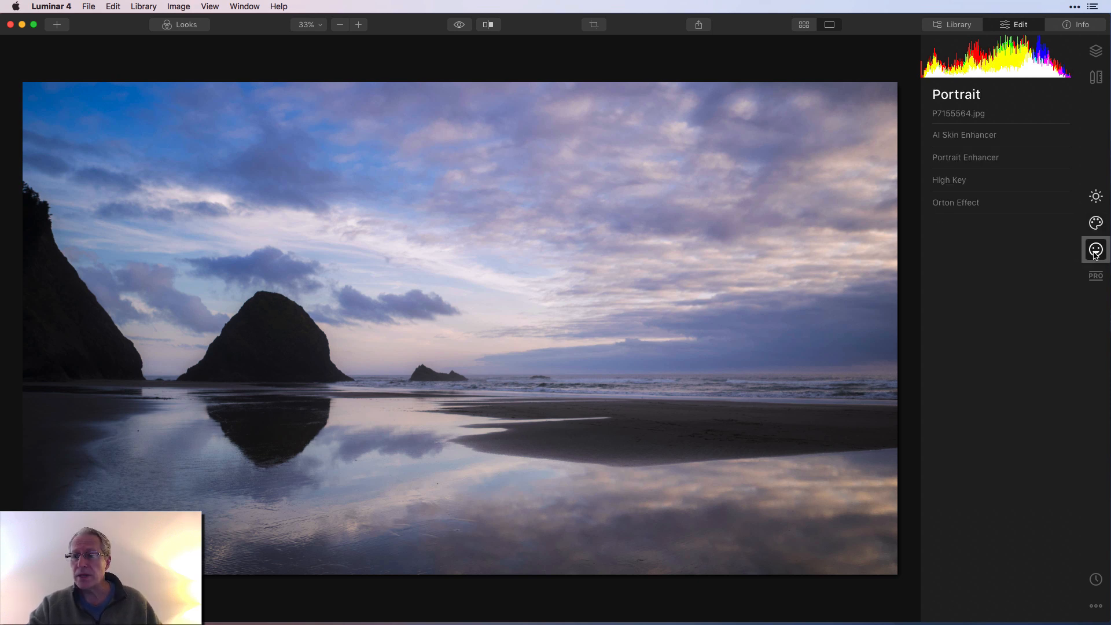
- Add an Orton Effect glow at amount 17 and compare it on and off
{"action": "left_click", "coordinate": [955, 201]}
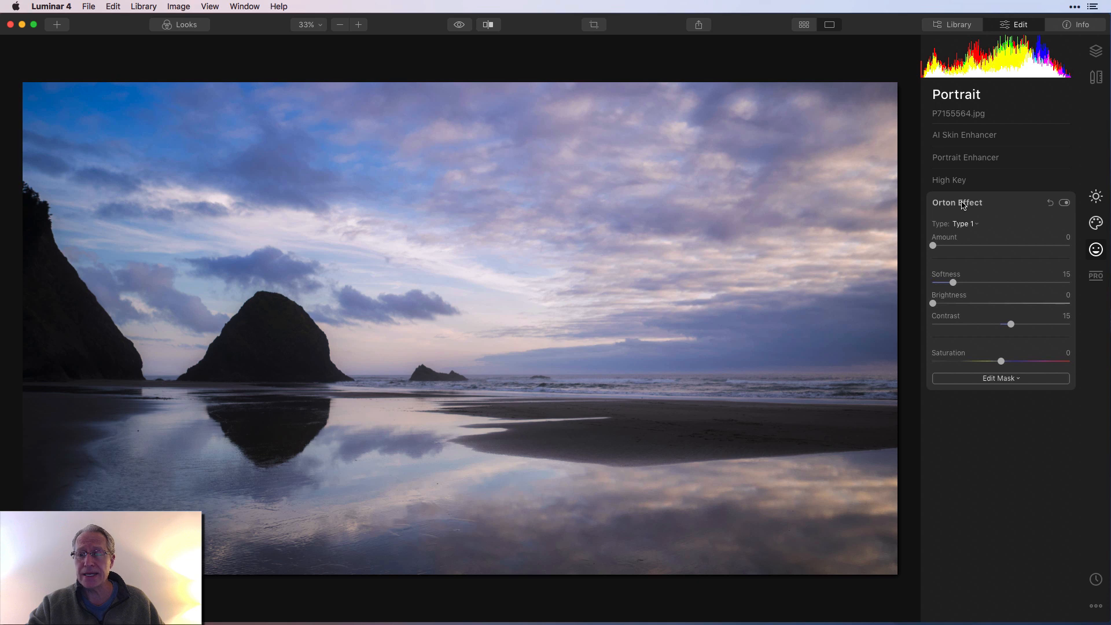
{"action": "left_click_drag", "start_coordinate": [933, 246], "coordinate": [952, 245]}
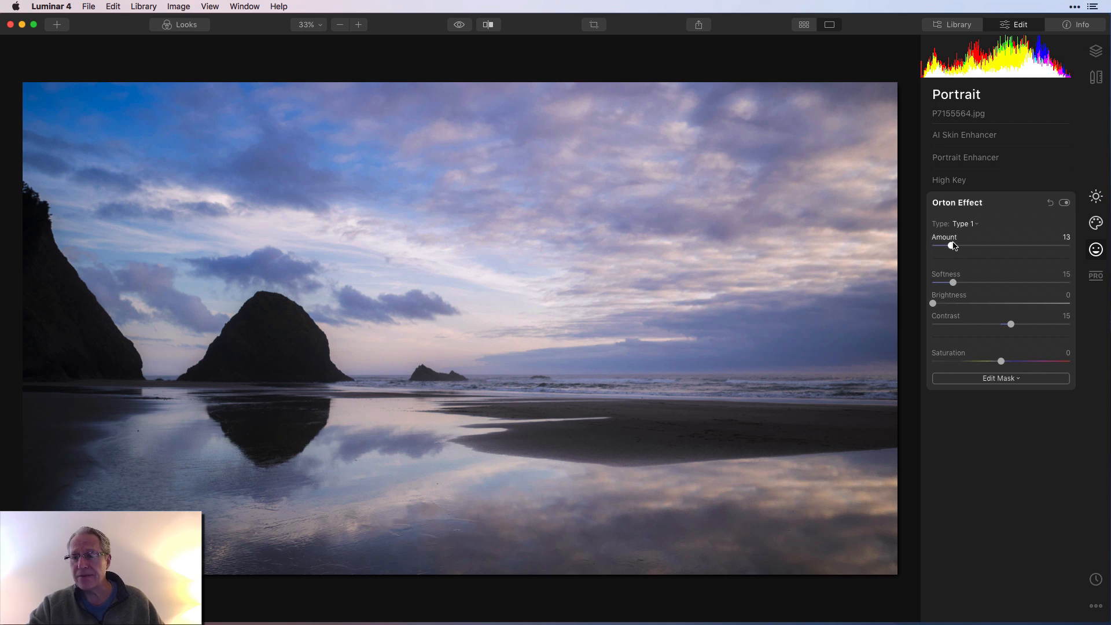
{"action": "left_click_drag", "start_coordinate": [953, 245], "coordinate": [959, 245]}
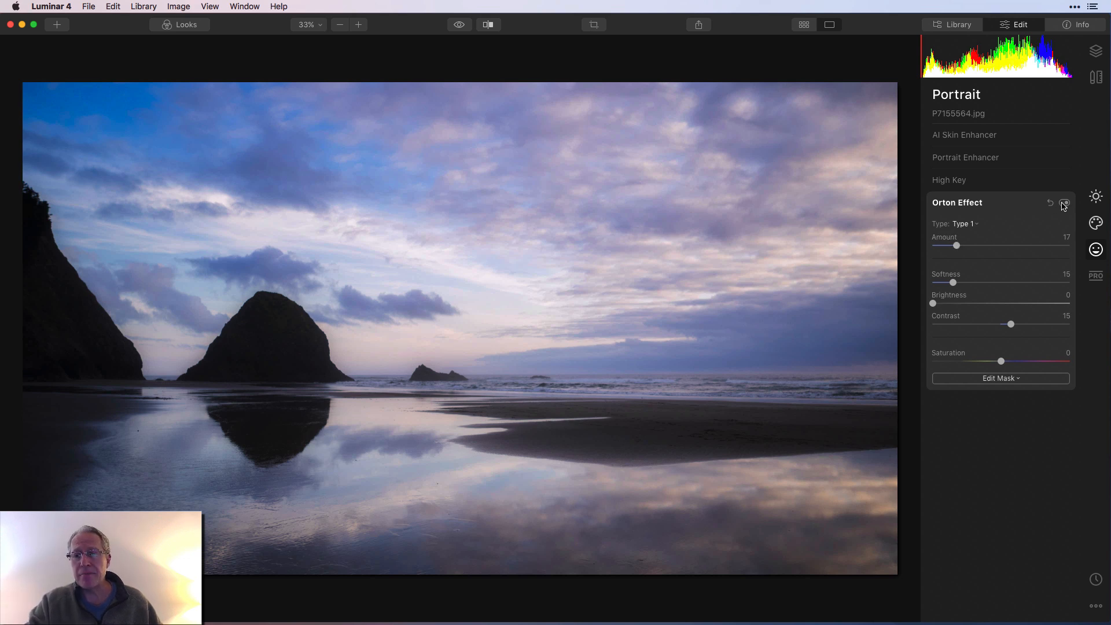
{"action": "left_click", "coordinate": [1065, 202]}
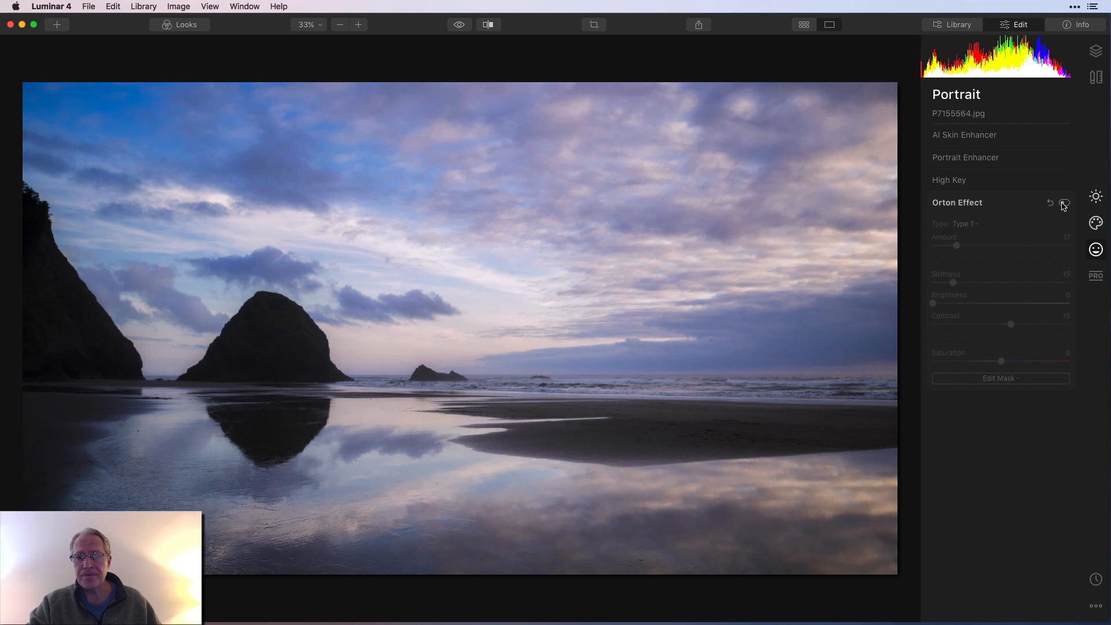
{"action": "left_click", "coordinate": [1063, 206]}
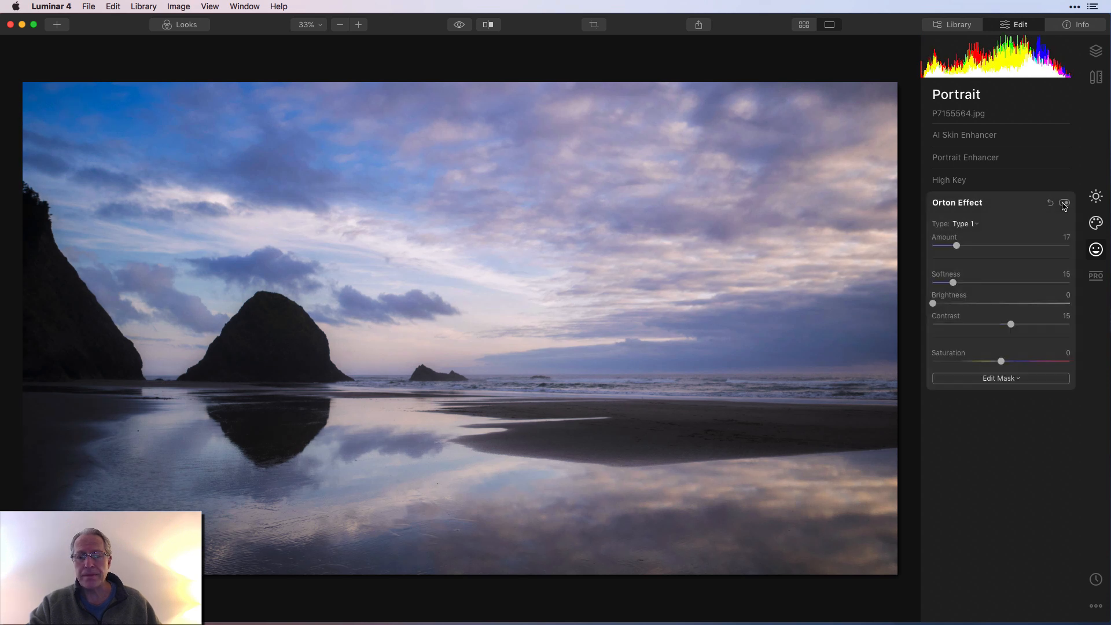
{"action": "left_click", "coordinate": [1064, 203]}
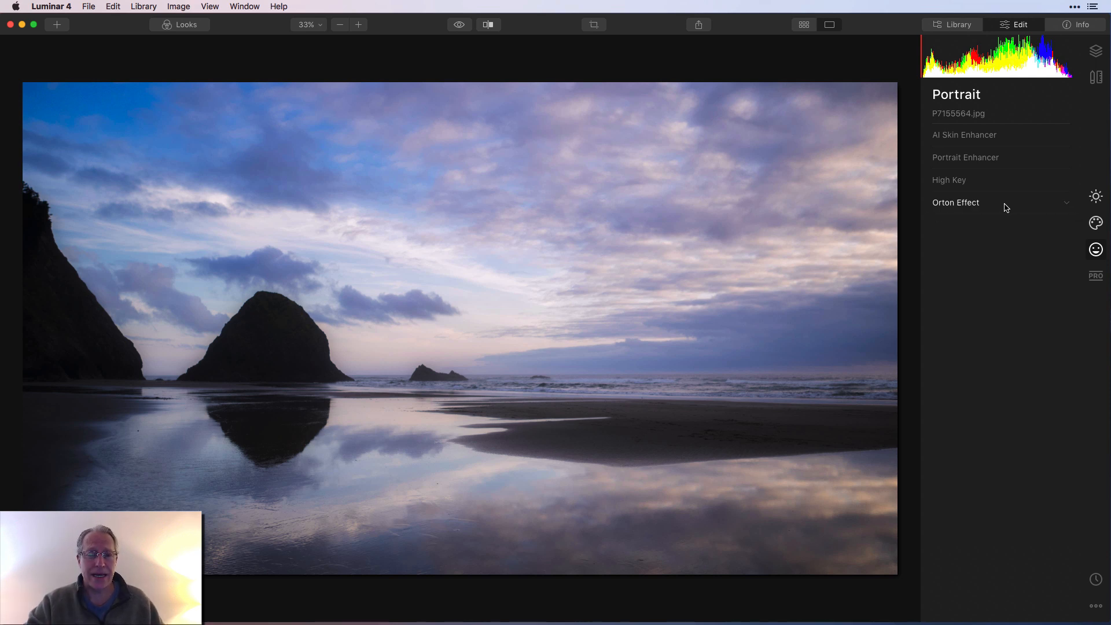
- Compare the full edit against the original, then bring up the Pro tools
{"action": "left_click", "coordinate": [458, 24]}
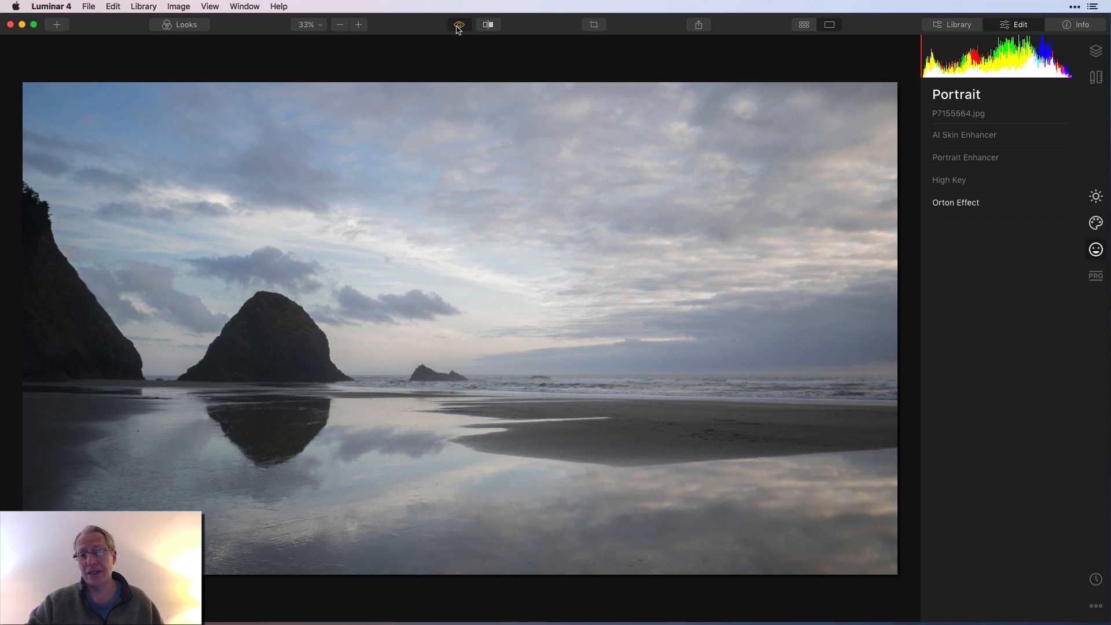
{"action": "left_click", "coordinate": [458, 25]}
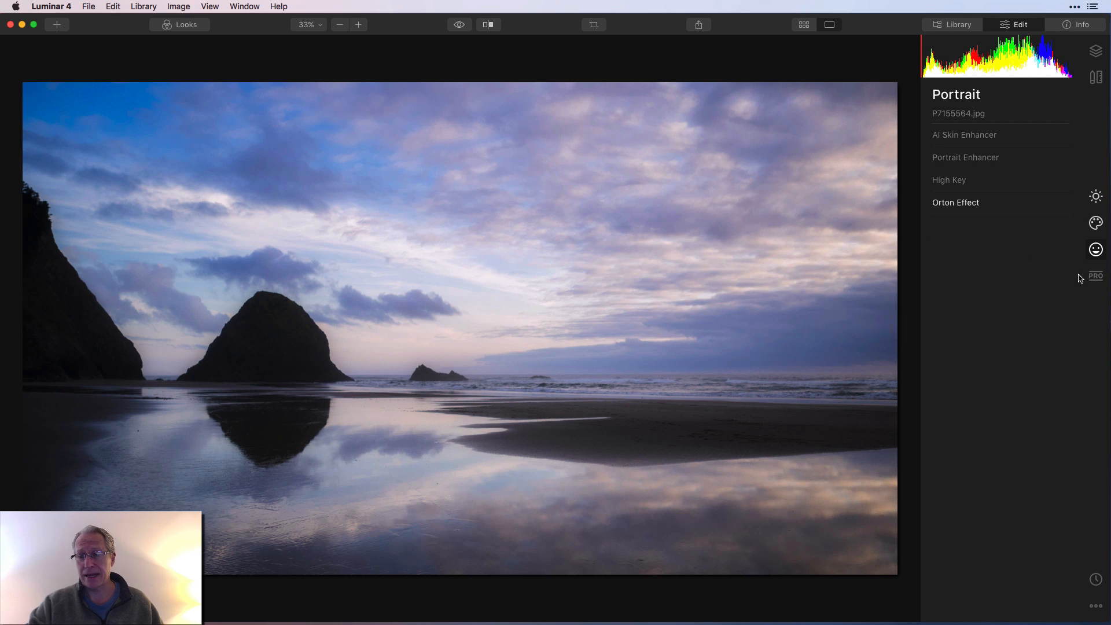
{"action": "left_click", "coordinate": [1096, 276]}
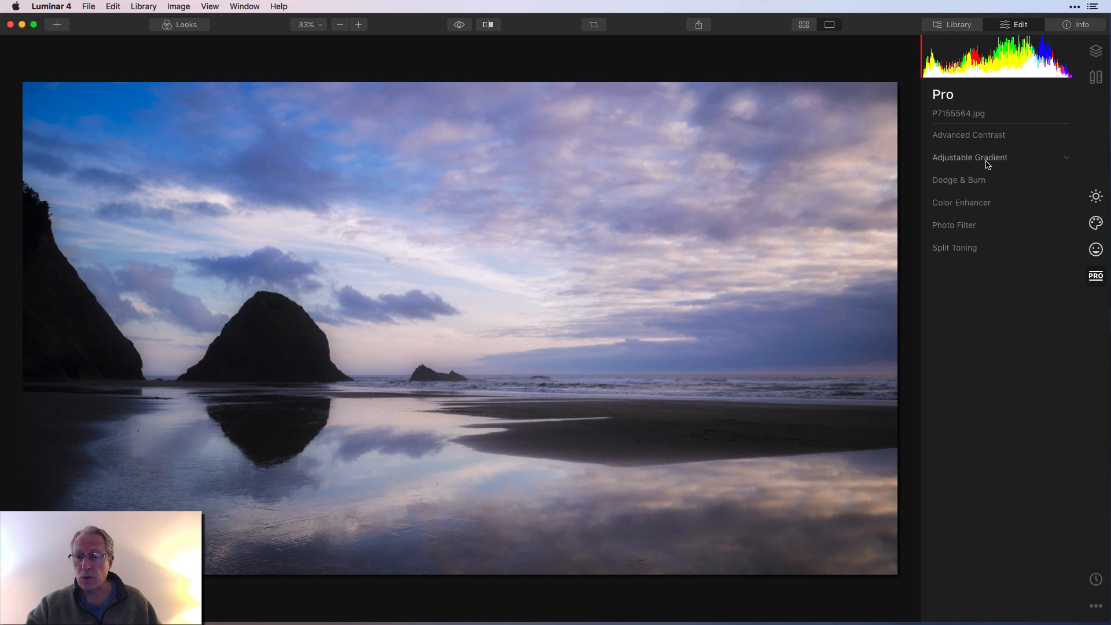
- In Adjustable Gradient, darken the top highlights to about -24
{"action": "left_click", "coordinate": [970, 156]}
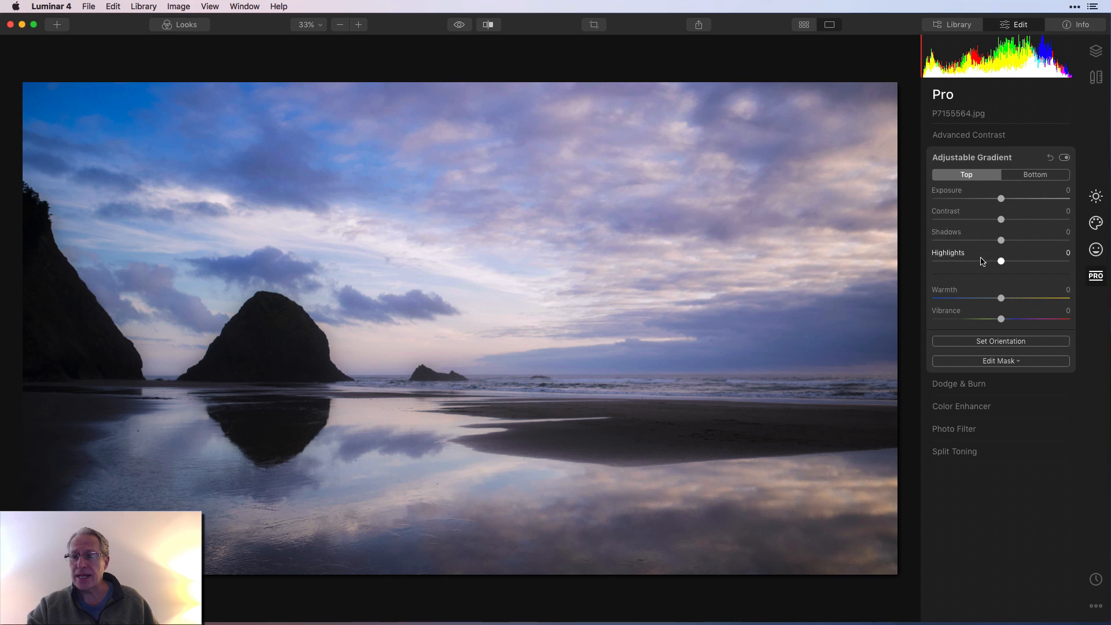
{"action": "left_click_drag", "start_coordinate": [1000, 261], "coordinate": [984, 260]}
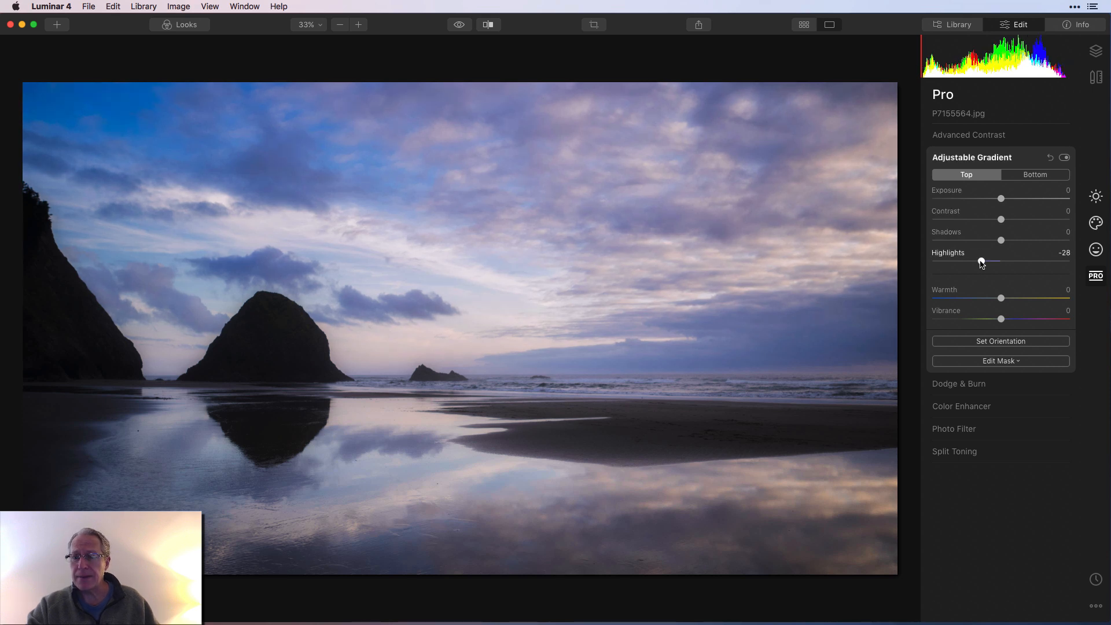
{"action": "left_click_drag", "start_coordinate": [982, 261], "coordinate": [985, 262]}
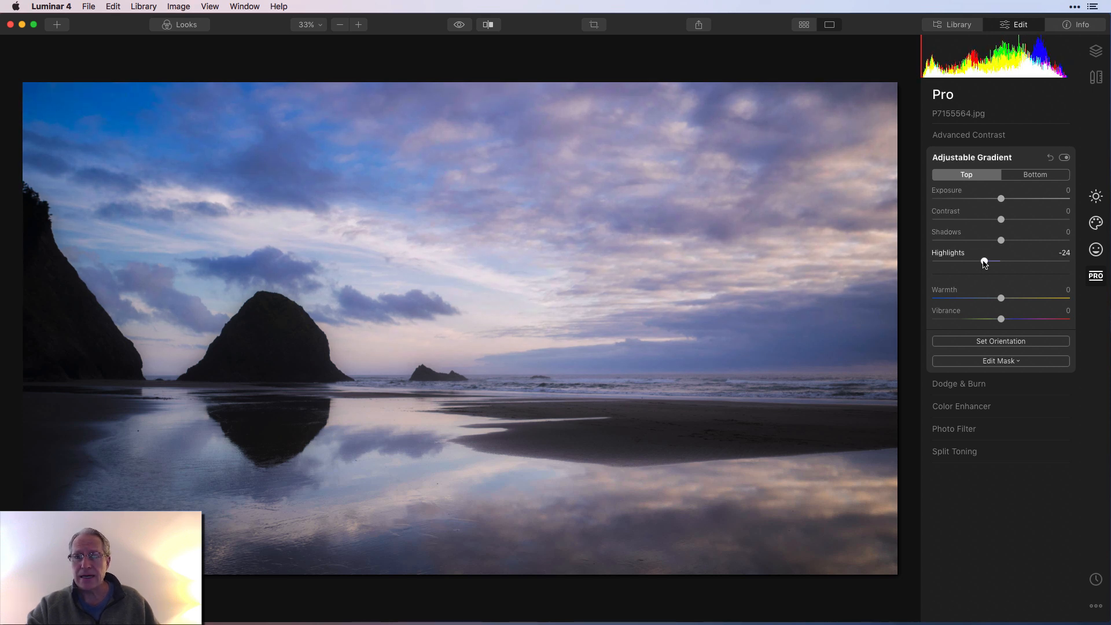
- Raise the bottom exposure to about 6 and compare the gradient on and off
{"action": "left_click", "coordinate": [1035, 174]}
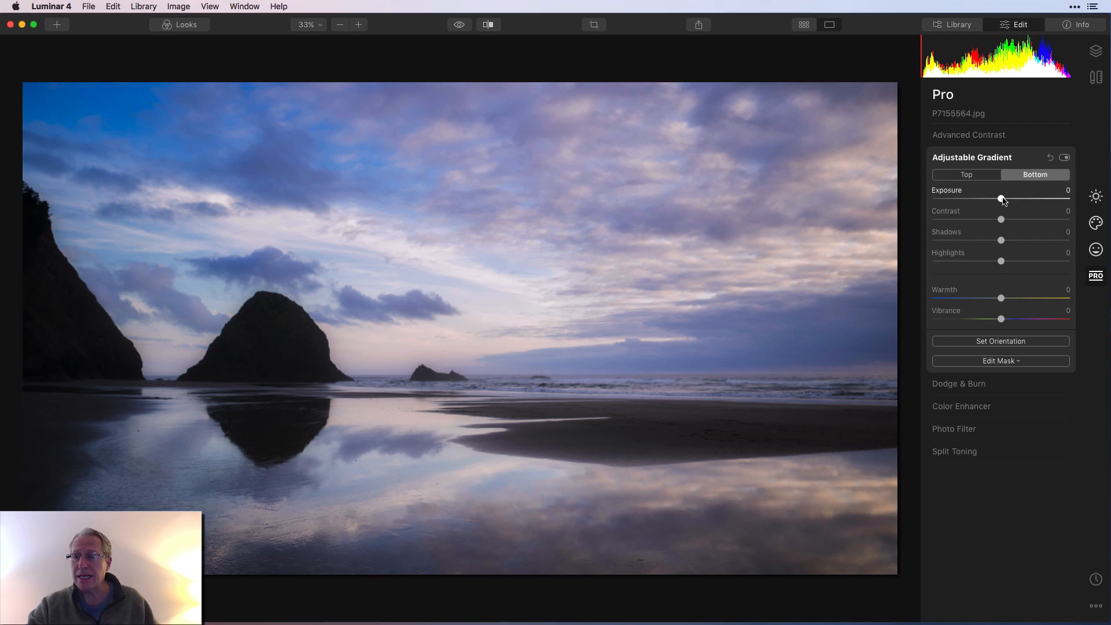
{"action": "left_click_drag", "start_coordinate": [1000, 200], "coordinate": [1004, 200]}
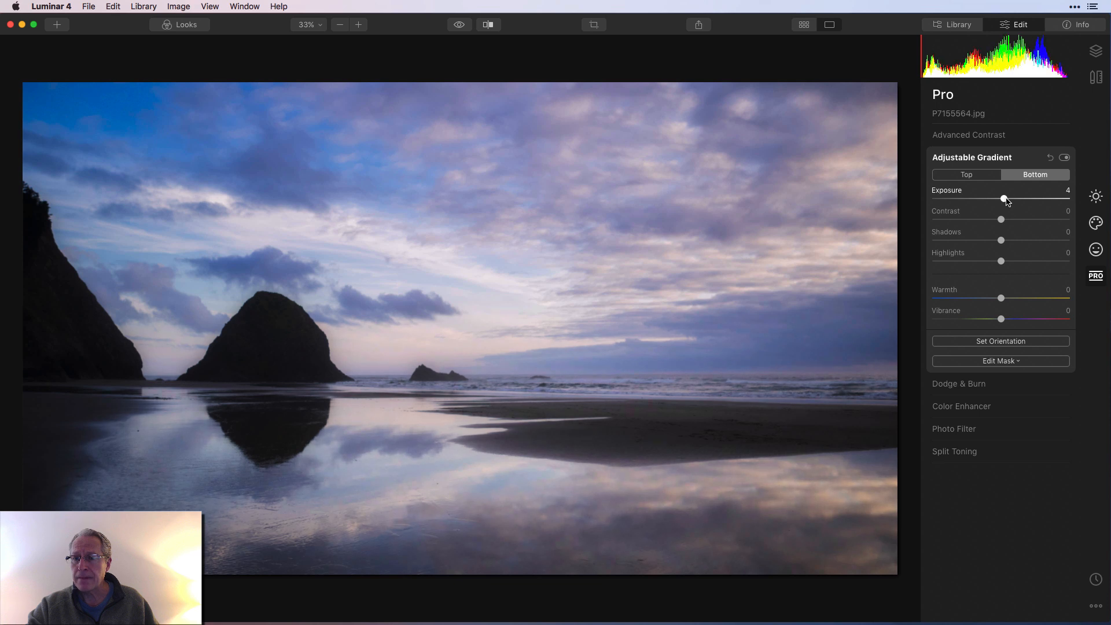
{"action": "left_click_drag", "start_coordinate": [1003, 199], "coordinate": [1005, 199]}
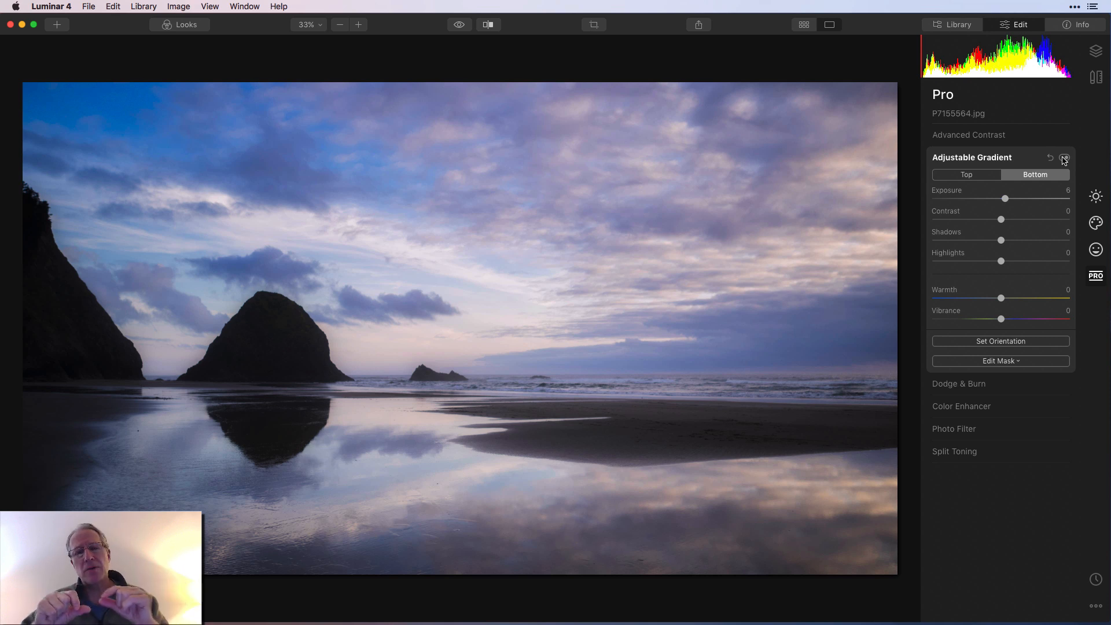
{"action": "left_click", "coordinate": [1062, 158]}
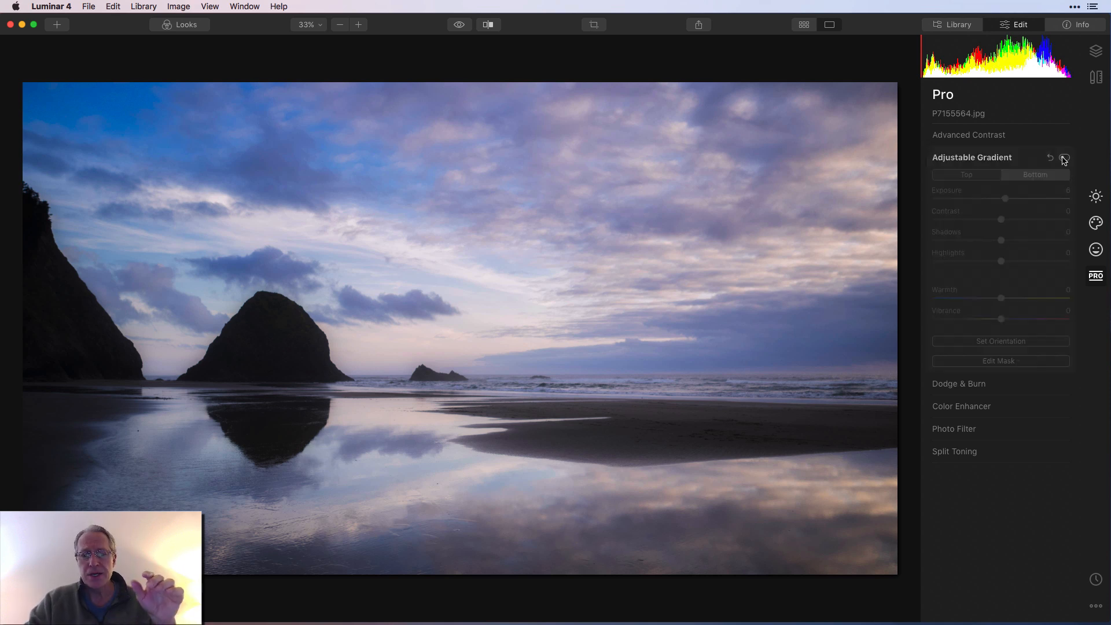
{"action": "left_click", "coordinate": [1063, 157]}
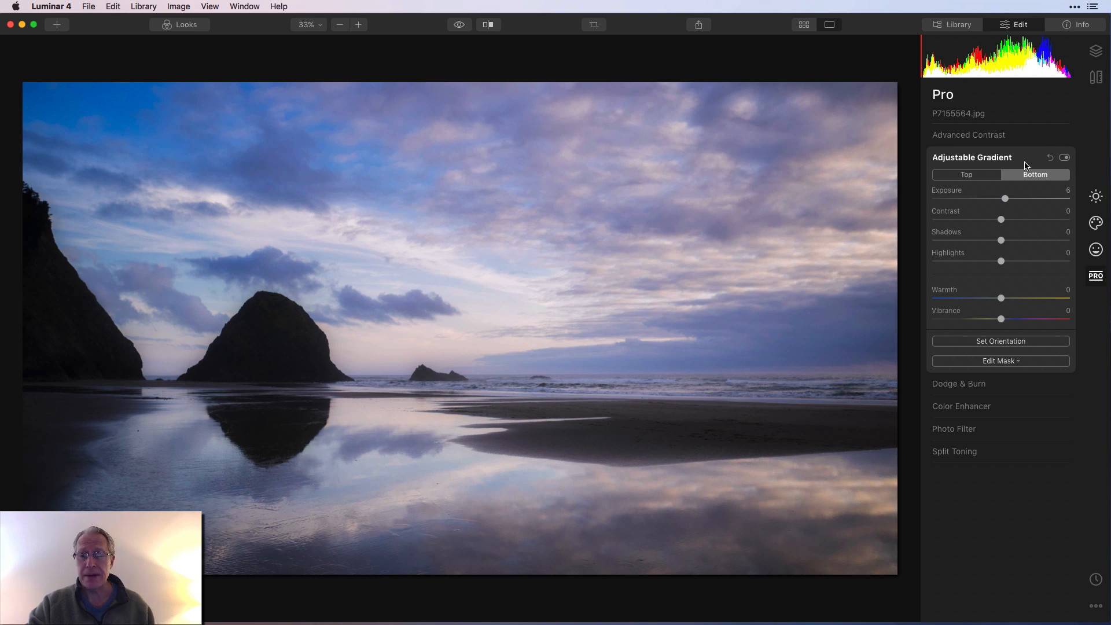
{"action": "left_click", "coordinate": [970, 157]}
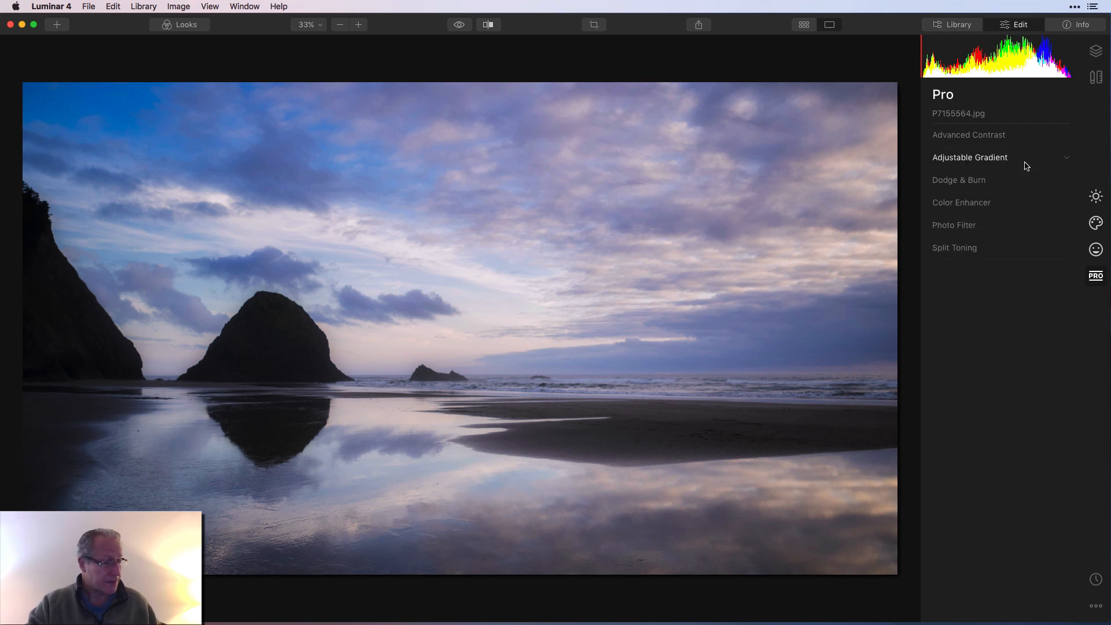
- In Color Enhancer, set brilliance 6 and warmth 14 after peeking at advanced settings
{"action": "left_click", "coordinate": [961, 202]}
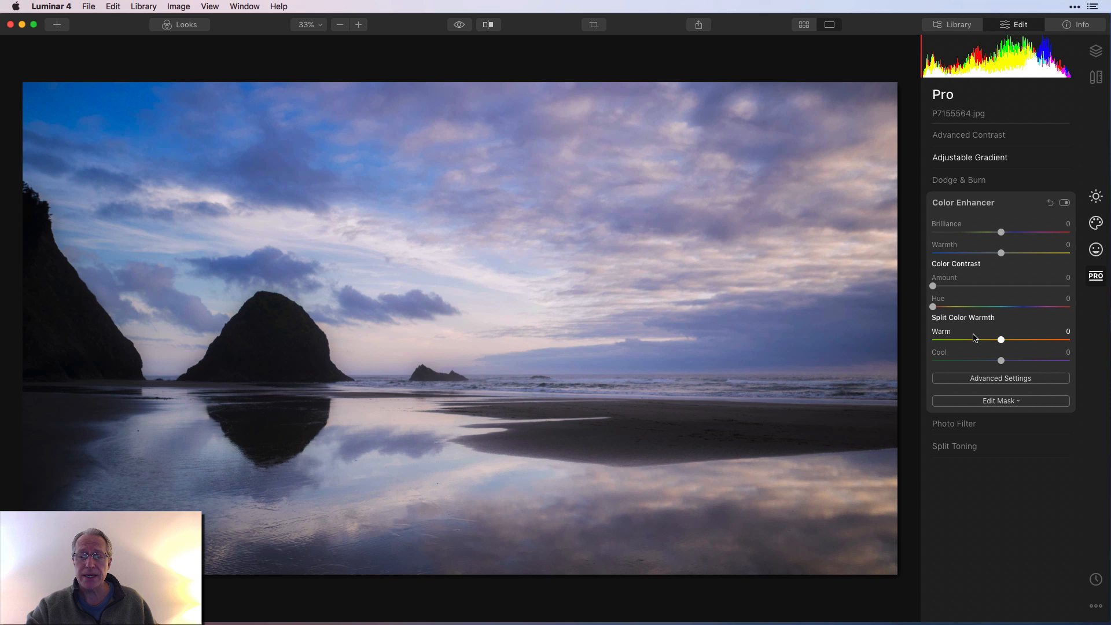
{"action": "left_click", "coordinate": [1000, 378]}
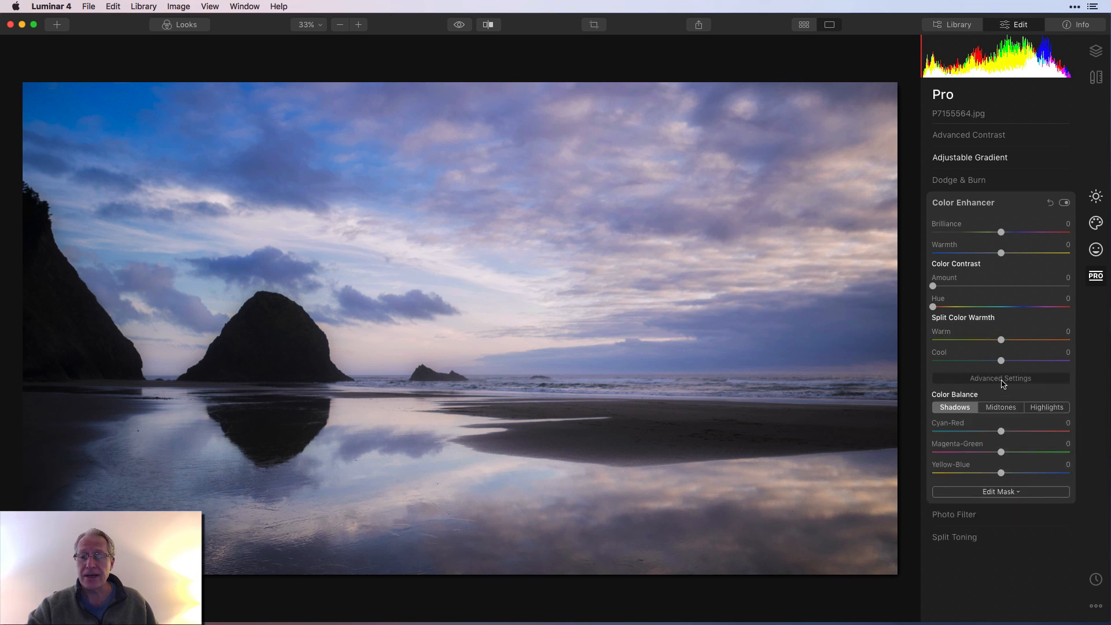
{"action": "left_click", "coordinate": [1000, 378]}
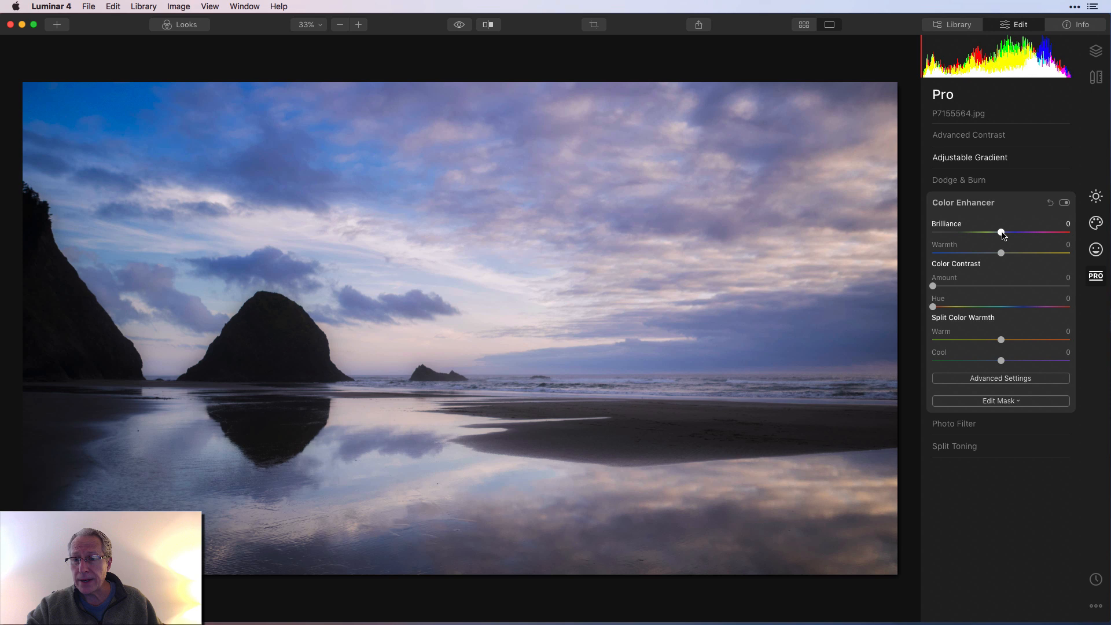
{"action": "left_click_drag", "start_coordinate": [1001, 233], "coordinate": [1005, 233]}
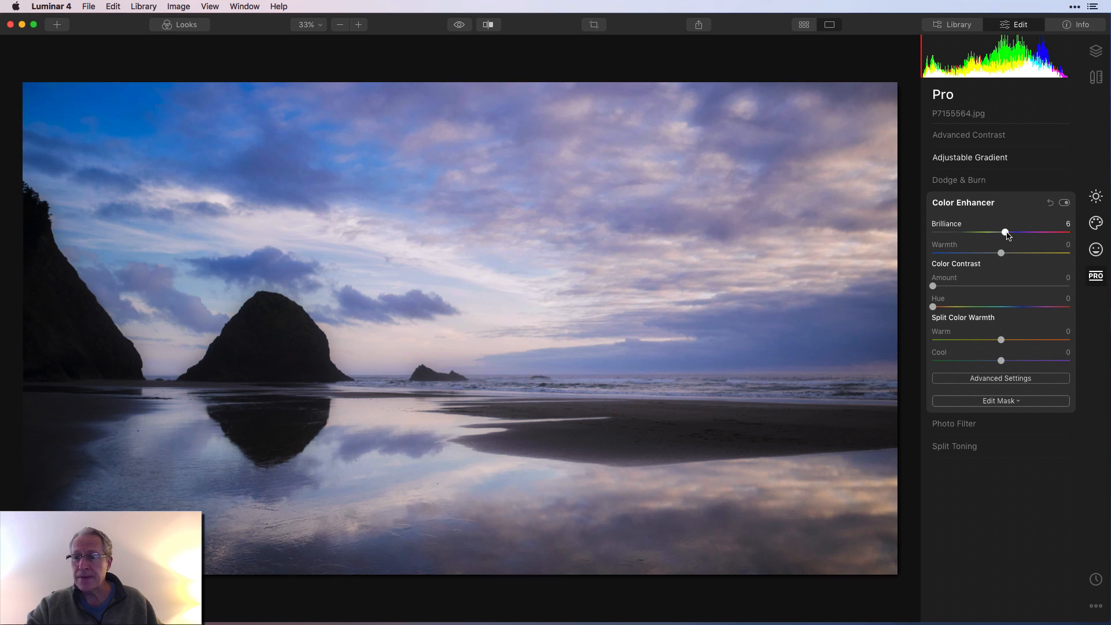
{"action": "left_click_drag", "start_coordinate": [1001, 253], "coordinate": [1008, 254]}
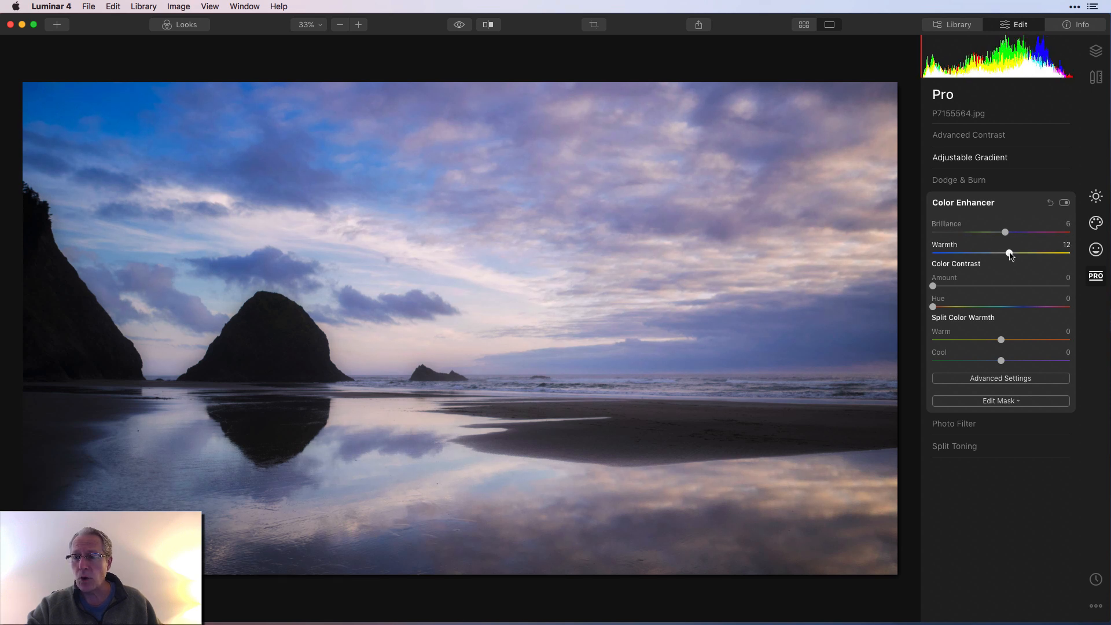
{"action": "left_click_drag", "start_coordinate": [1008, 253], "coordinate": [1011, 253]}
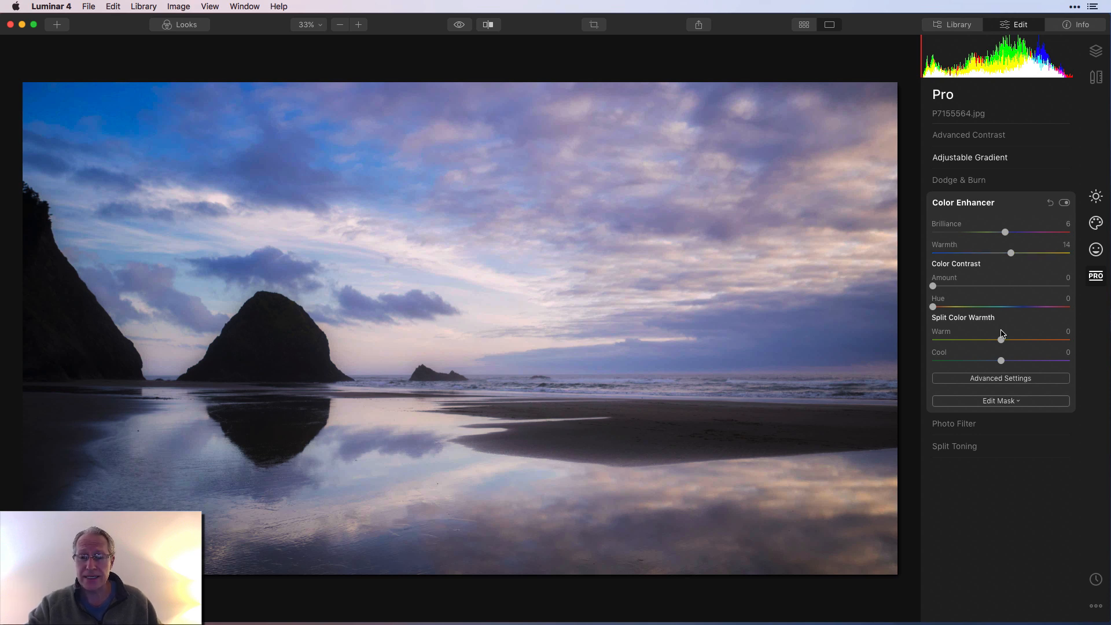
- Set split colour warm warmth to 25 and compare the enhancement on and off
{"action": "left_click_drag", "start_coordinate": [1001, 341], "coordinate": [1005, 340]}
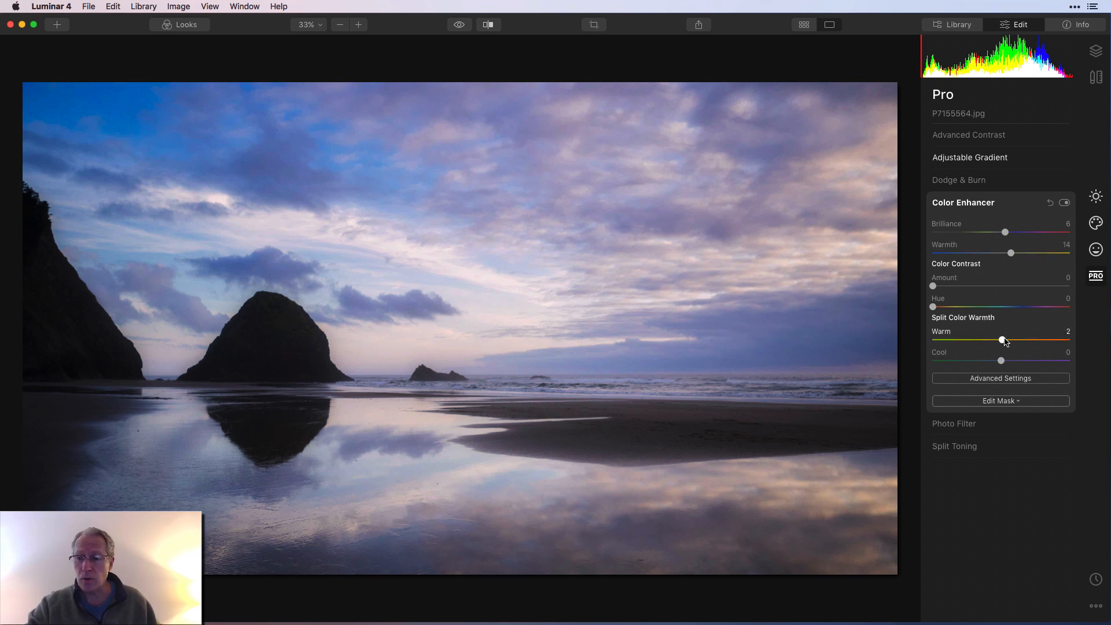
{"action": "left_click_drag", "start_coordinate": [1002, 340], "coordinate": [1017, 340]}
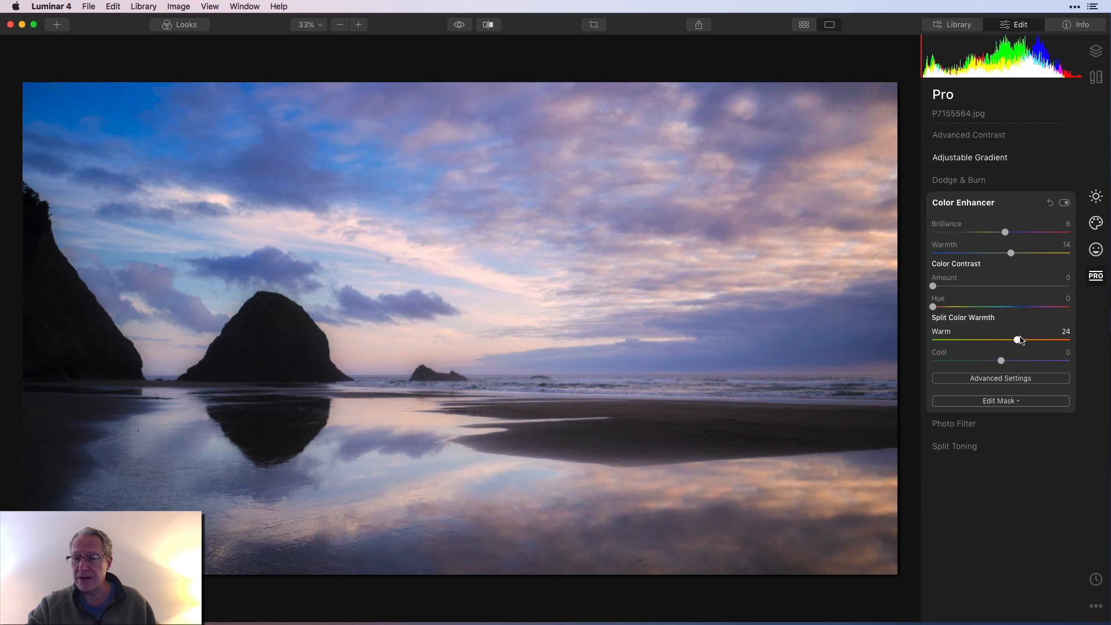
{"action": "left_click_drag", "start_coordinate": [1017, 340], "coordinate": [1017, 340]}
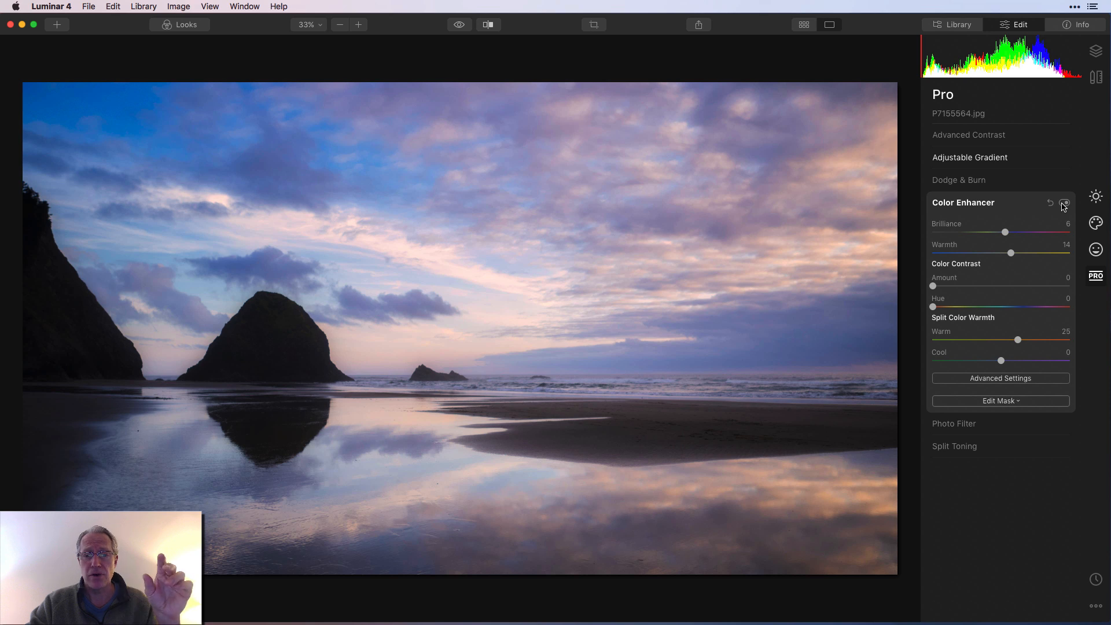
{"action": "left_click", "coordinate": [1064, 203]}
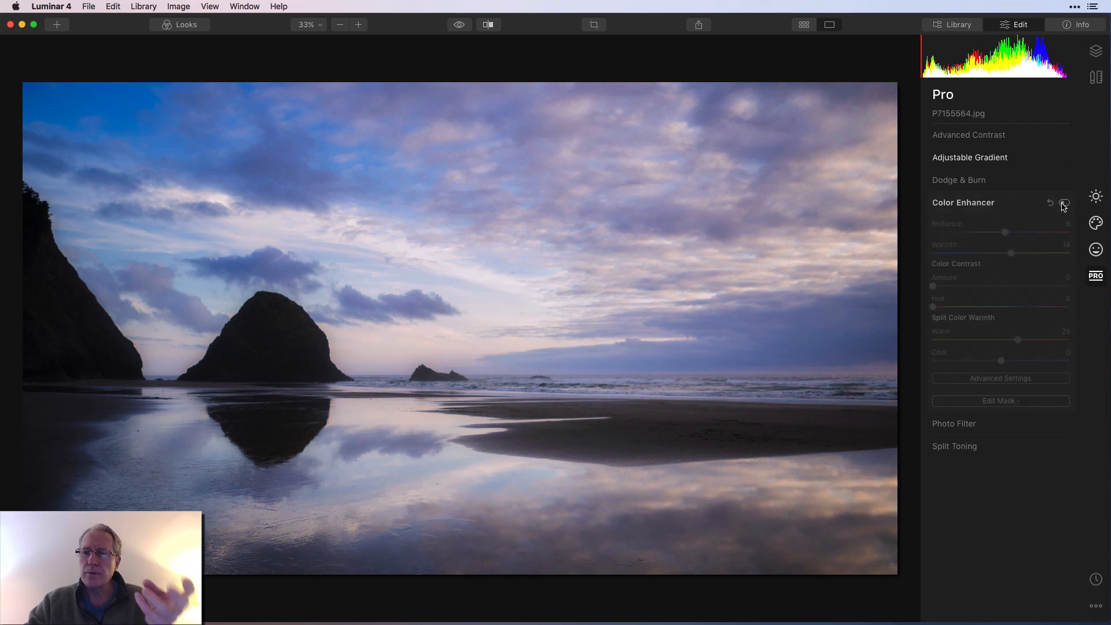
{"action": "left_click", "coordinate": [1064, 202]}
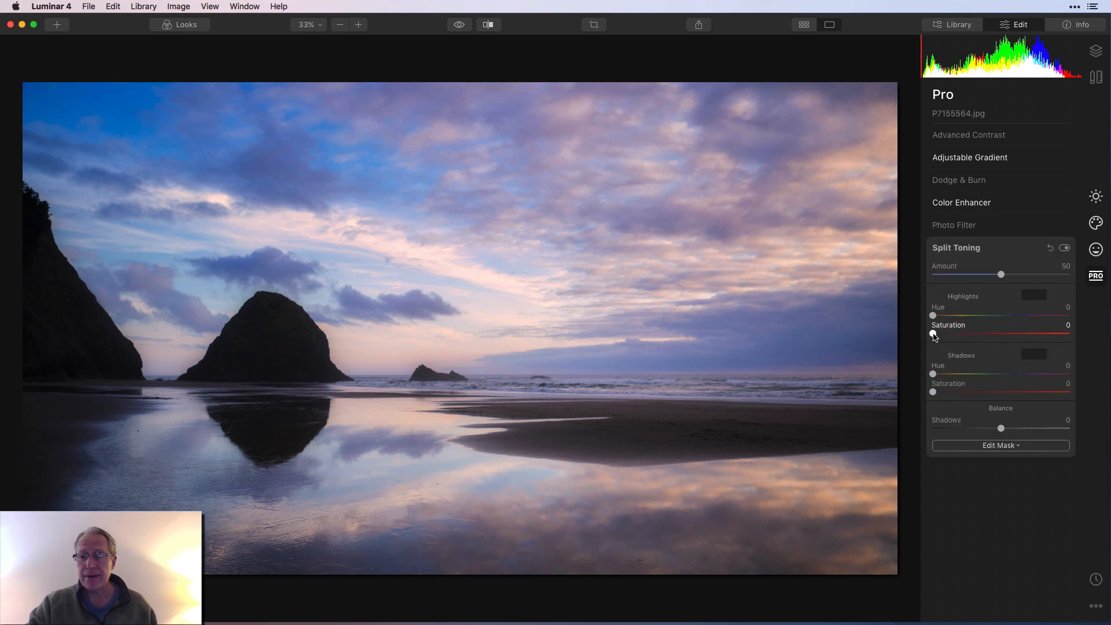
- Set Split Toning highlights saturation to 12 and compare it on and off
{"action": "left_click_drag", "start_coordinate": [933, 334], "coordinate": [937, 334]}
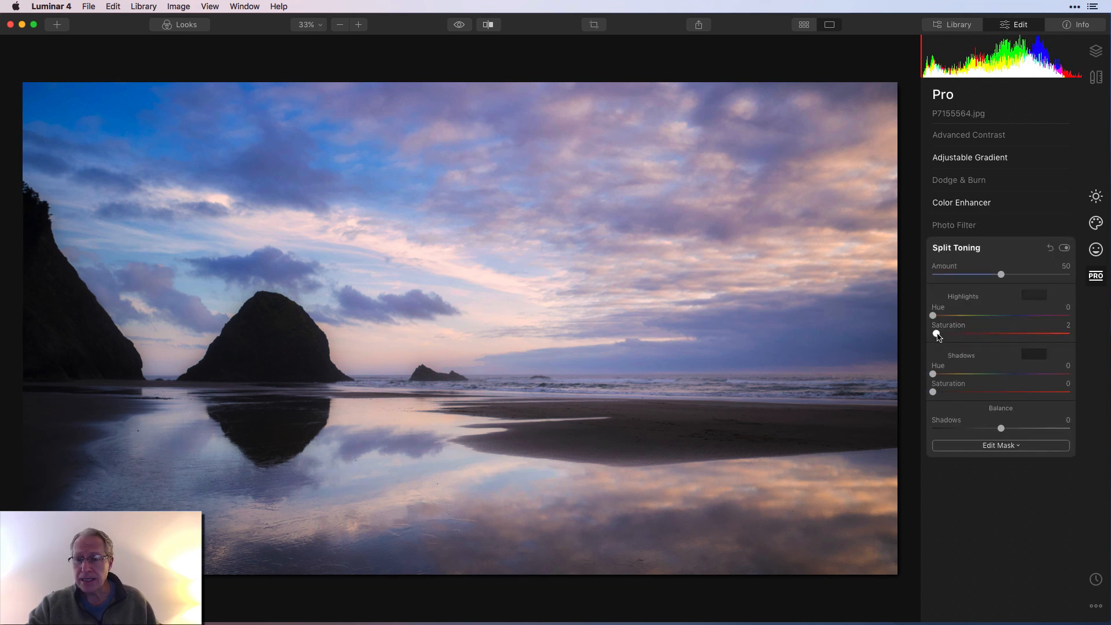
{"action": "left_click_drag", "start_coordinate": [937, 334], "coordinate": [950, 334]}
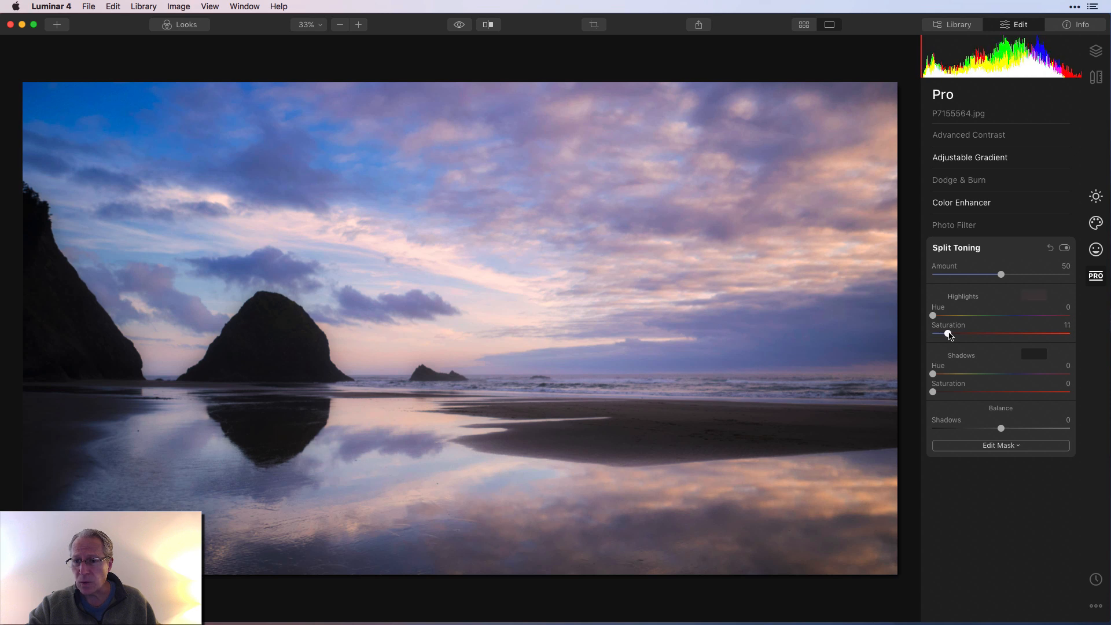
{"action": "left_click_drag", "start_coordinate": [947, 334], "coordinate": [949, 335]}
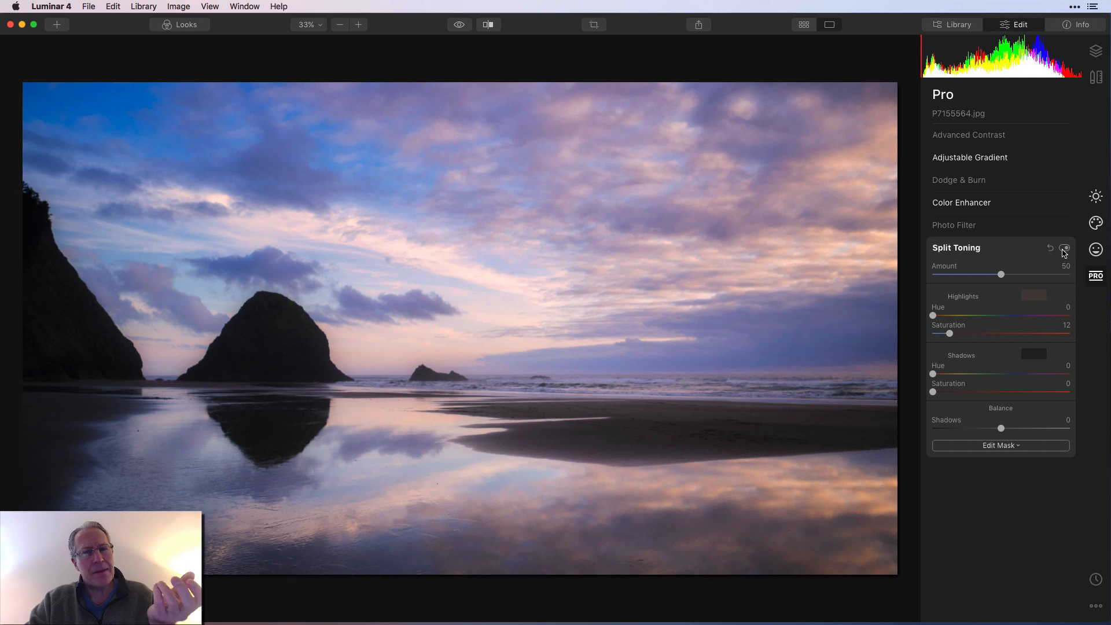
{"action": "left_click", "coordinate": [1062, 249]}
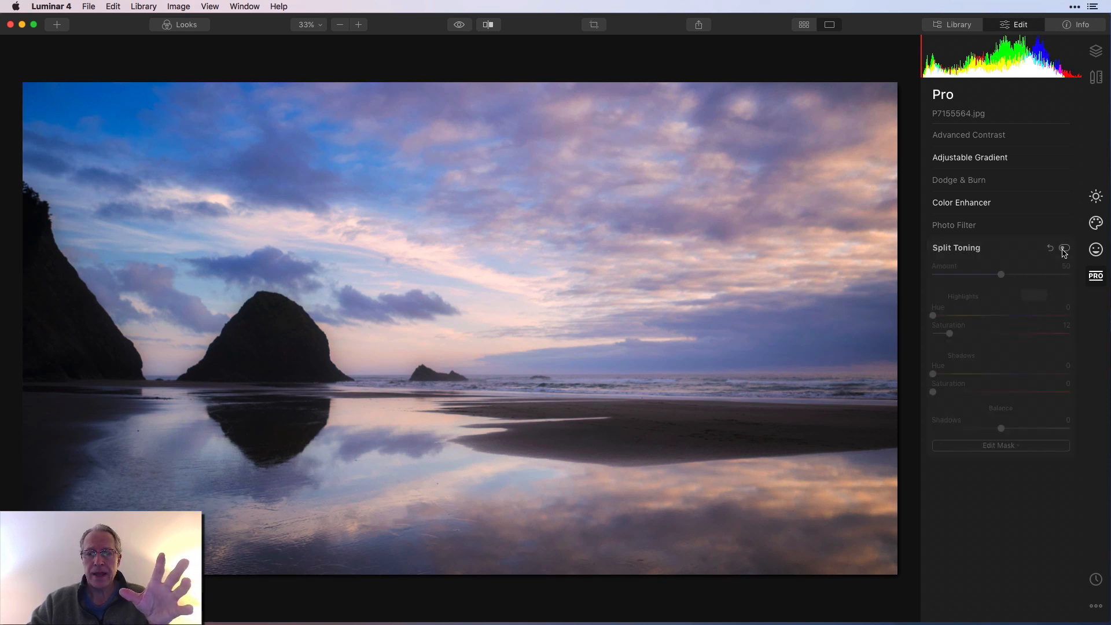
{"action": "left_click", "coordinate": [1063, 247]}
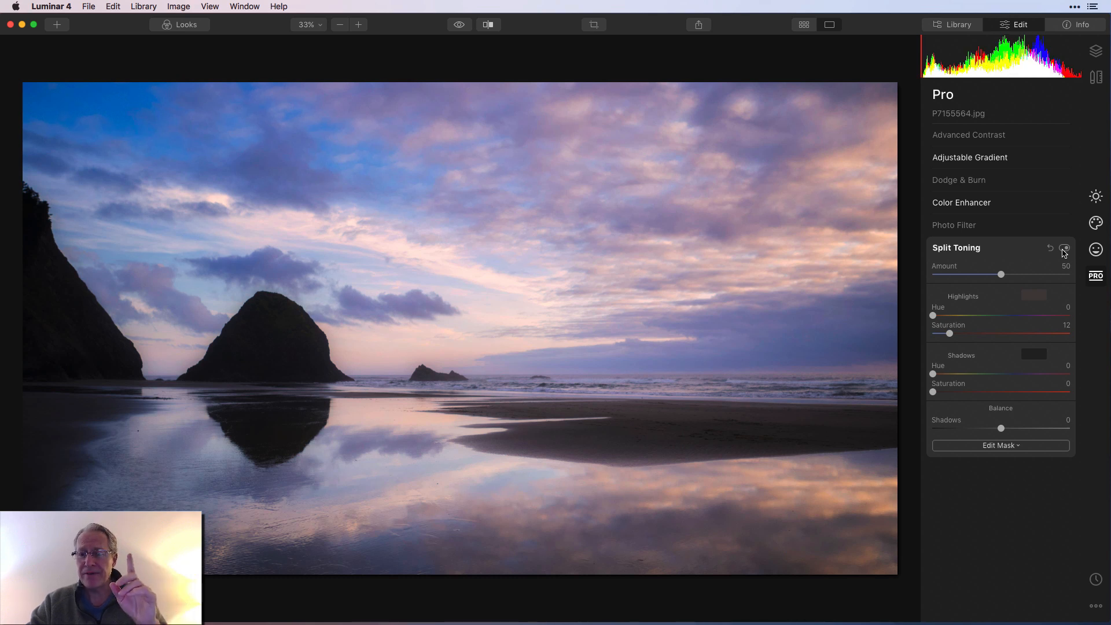
{"action": "left_click", "coordinate": [962, 202]}
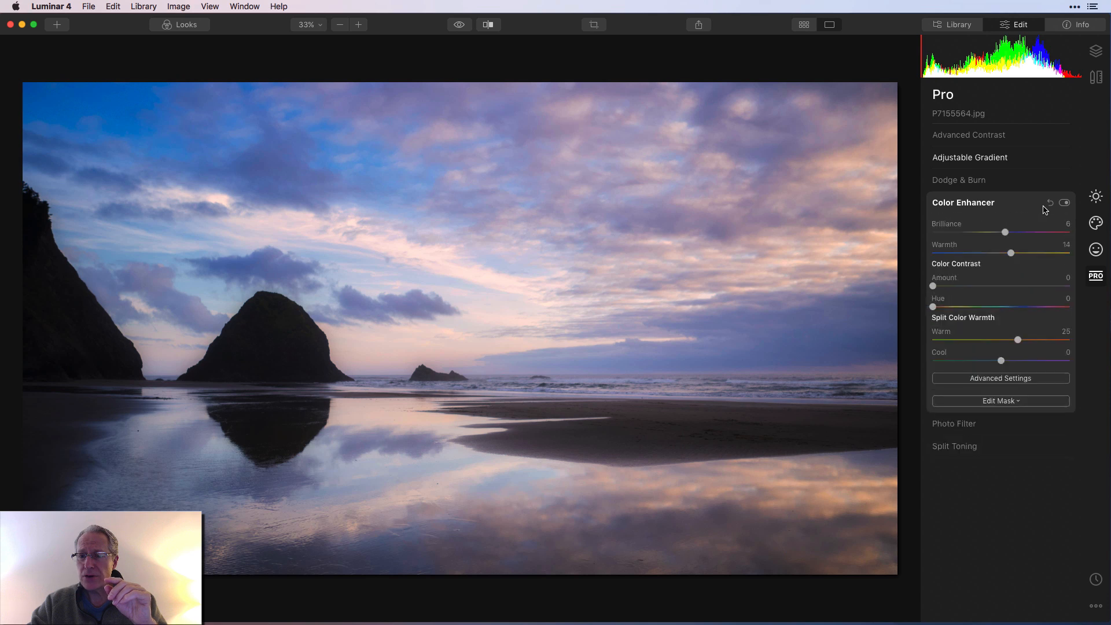
- Compare Color Enhancer off and on, then collapse the Split Toning settings
{"action": "left_click", "coordinate": [1065, 202]}
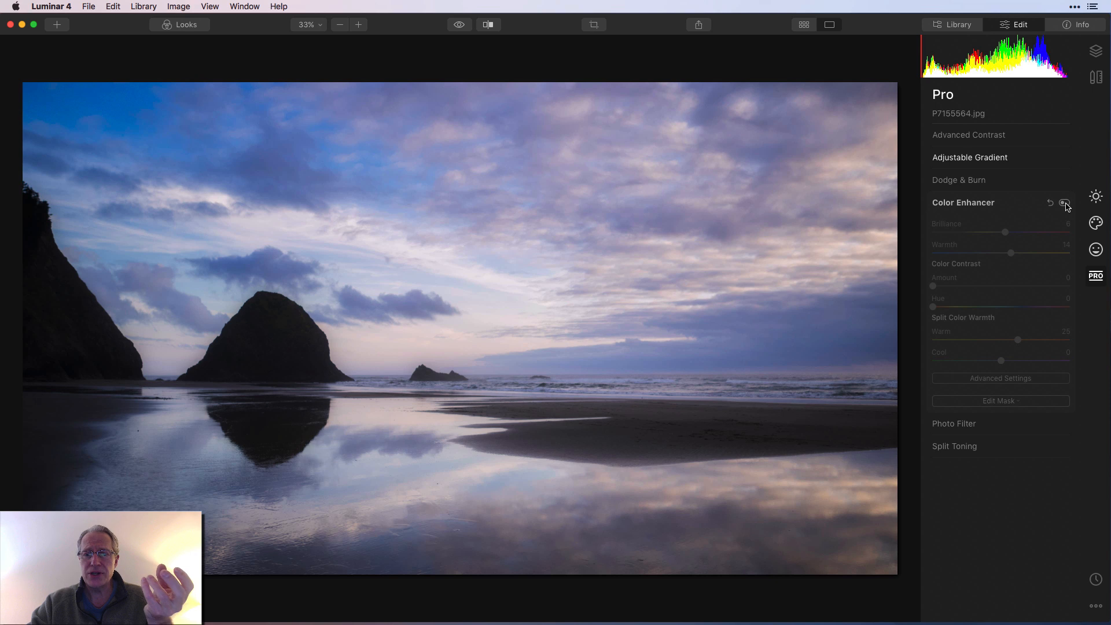
{"action": "left_click", "coordinate": [1065, 203]}
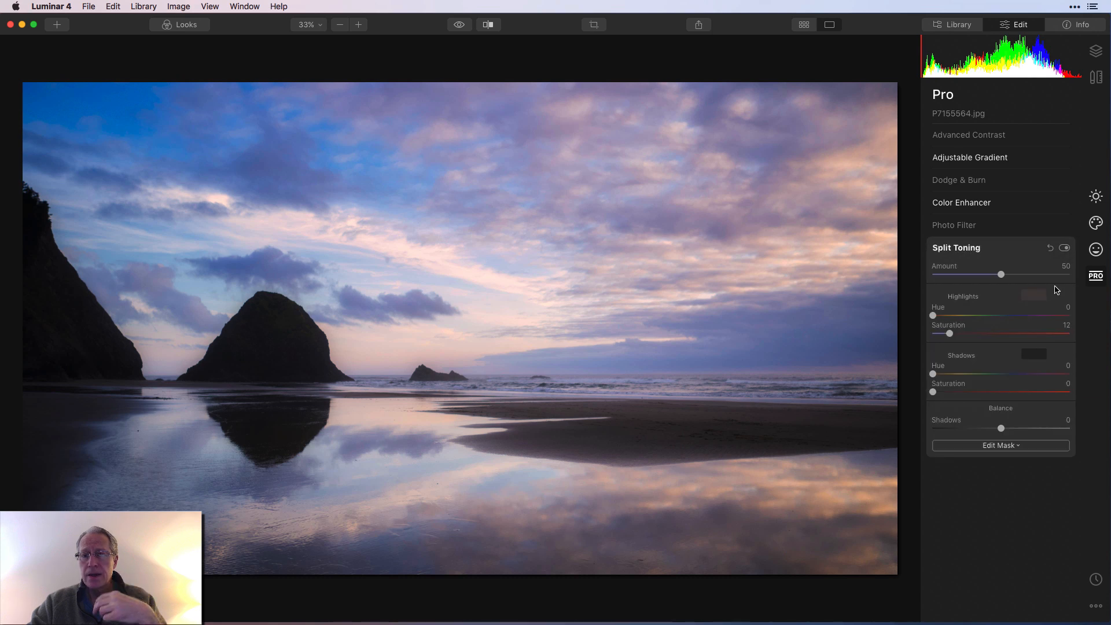
{"action": "mouse_move", "coordinate": [1009, 563]}
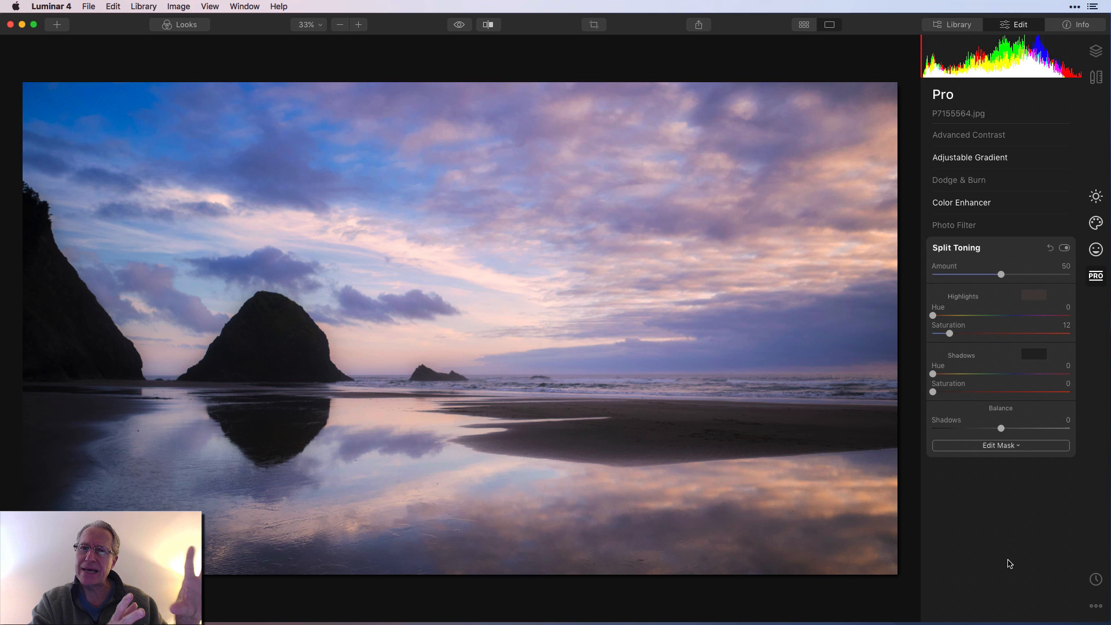
{"action": "mouse_move", "coordinate": [203, 205]}
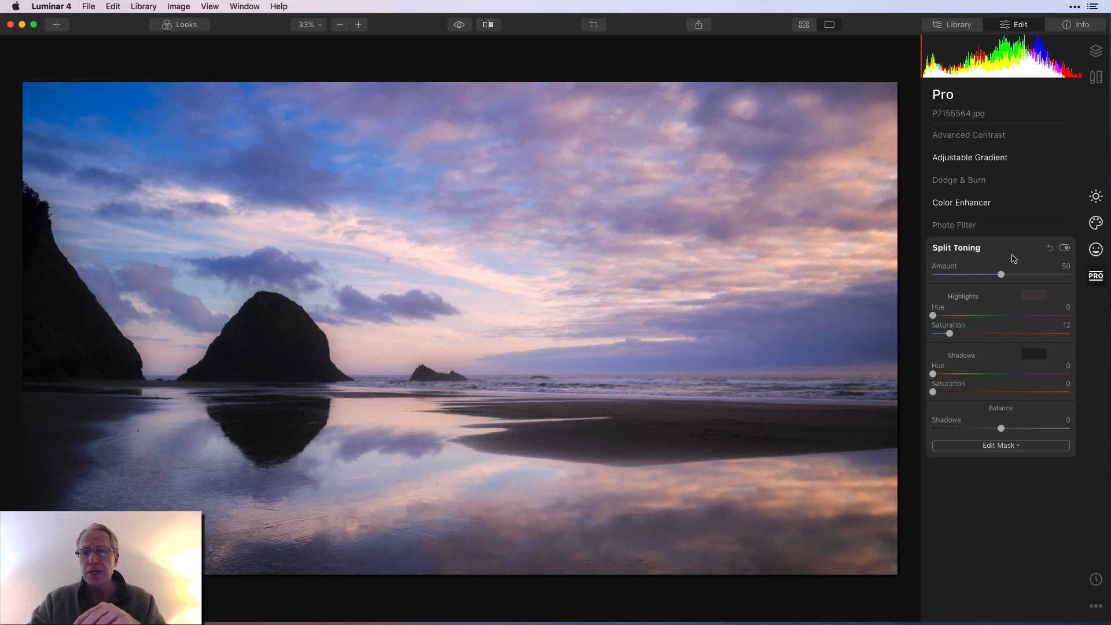
{"action": "left_click", "coordinate": [955, 247]}
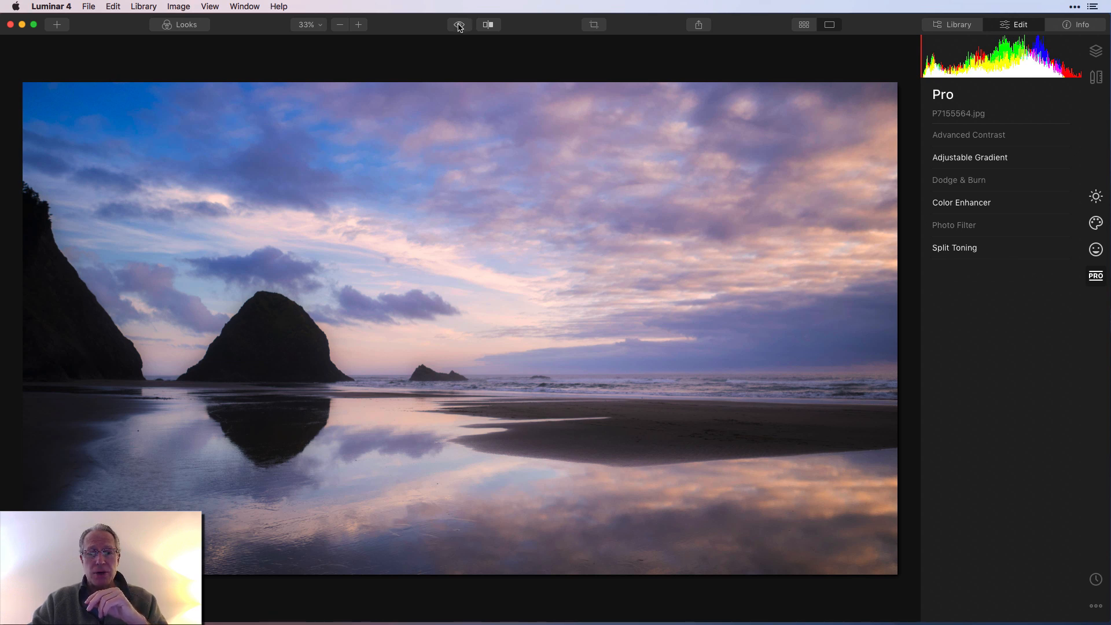
{"action": "left_click", "coordinate": [458, 25]}
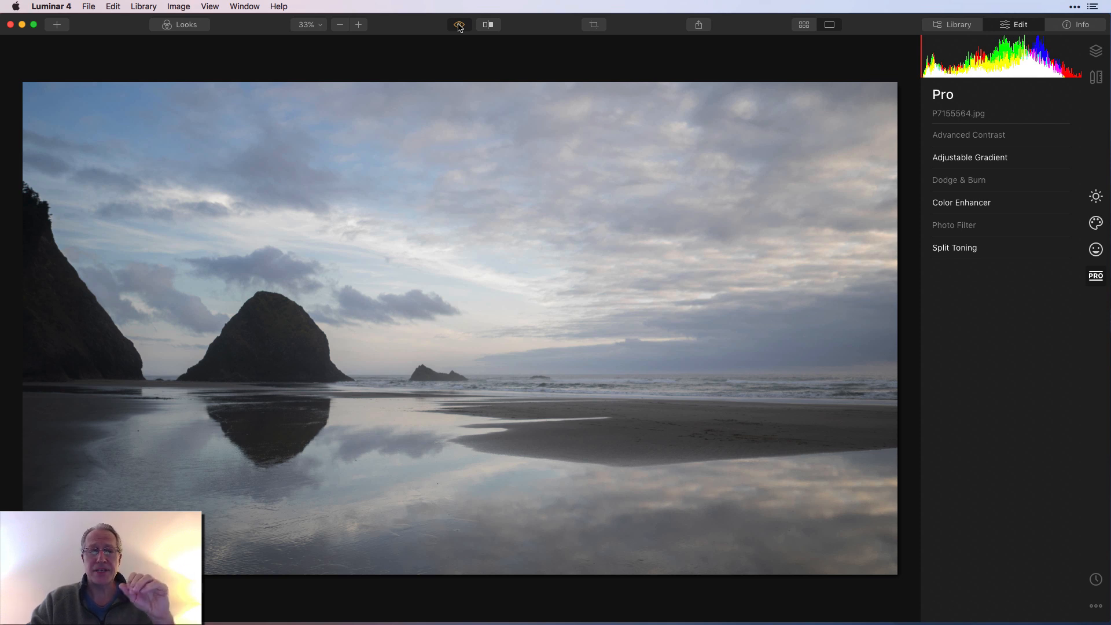
{"action": "left_click", "coordinate": [459, 25]}
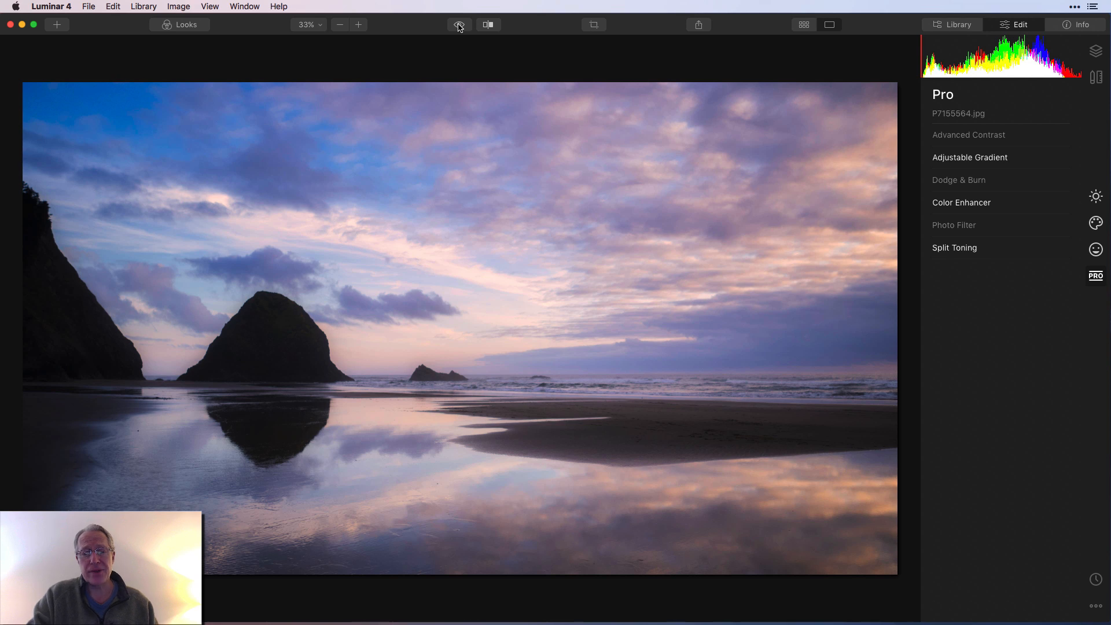